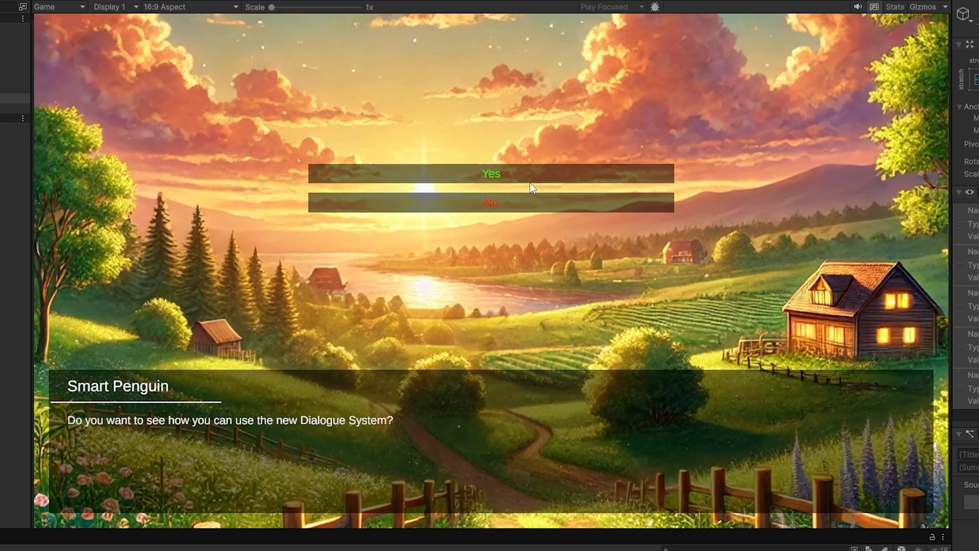
Choose Yes in the running dialogue before leaving Play mode
click(491, 174)
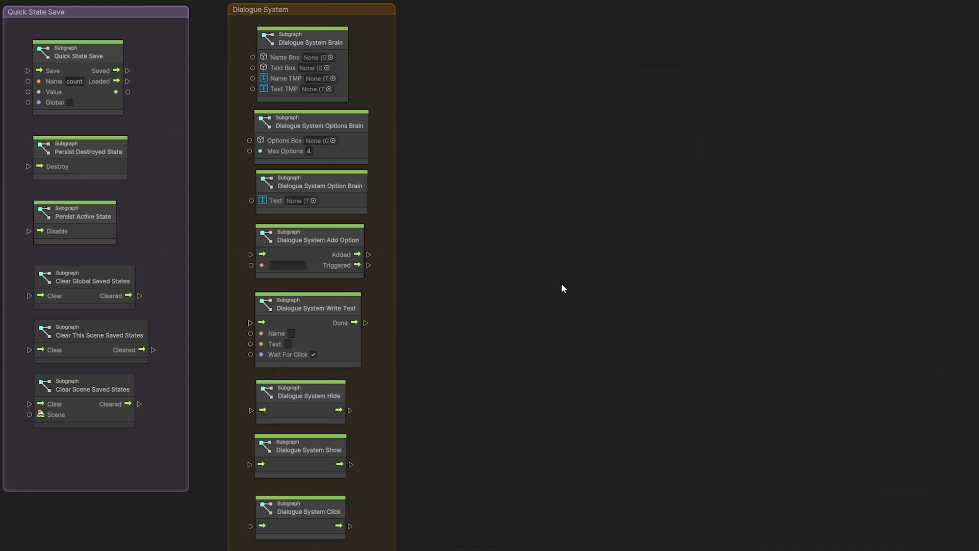
mouse_move(312, 50)
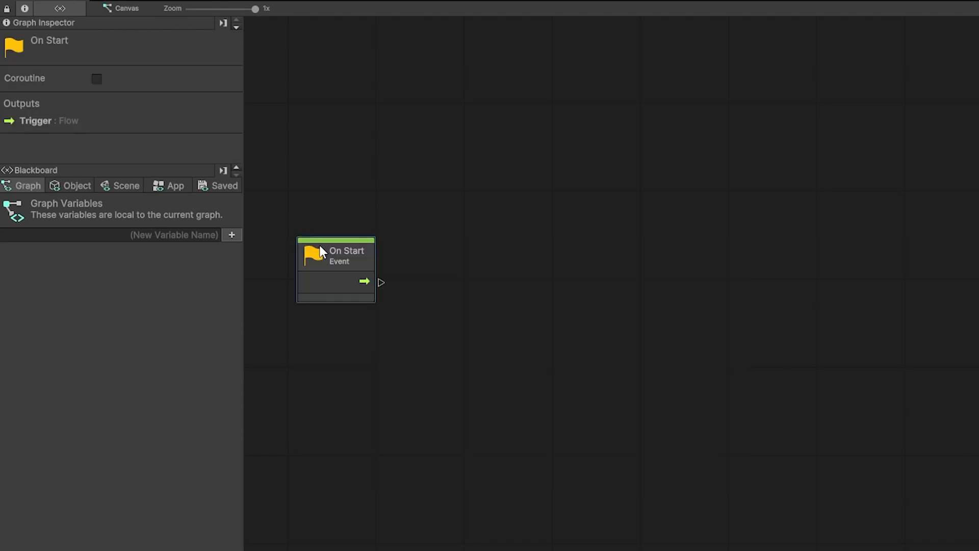
Mark On Start as Coroutine and search 'ds' for Dialogue System Write Text from its trigger output
drag(336, 250, 353, 199)
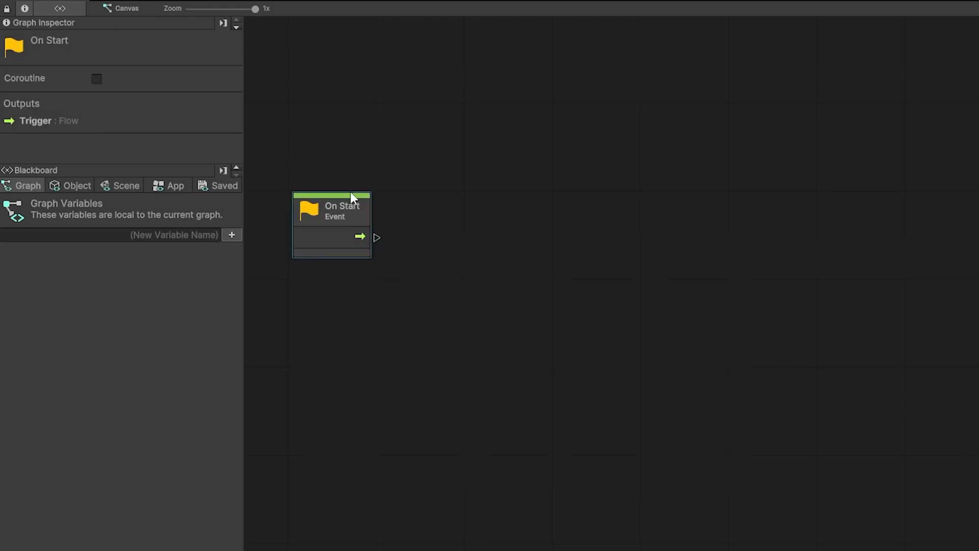
mouse_move(353, 149)
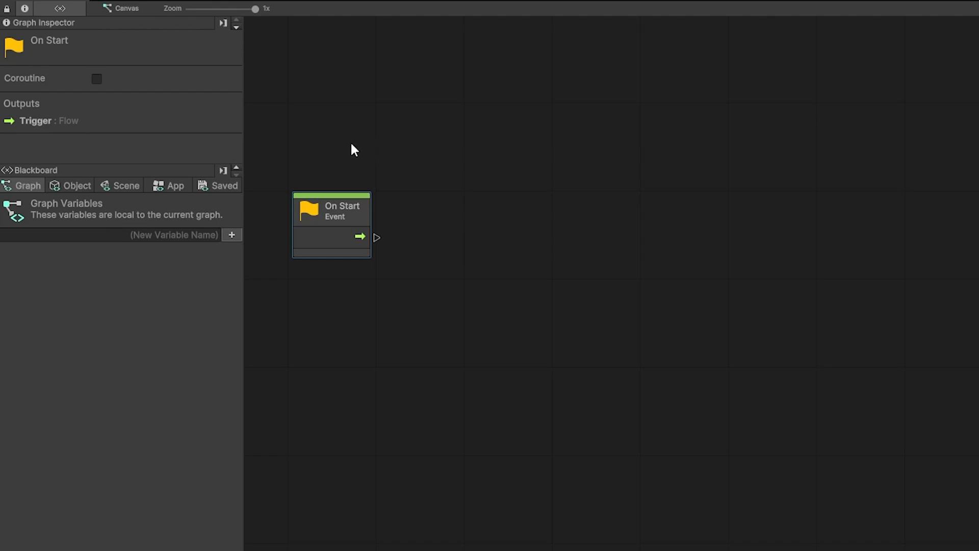
click(96, 80)
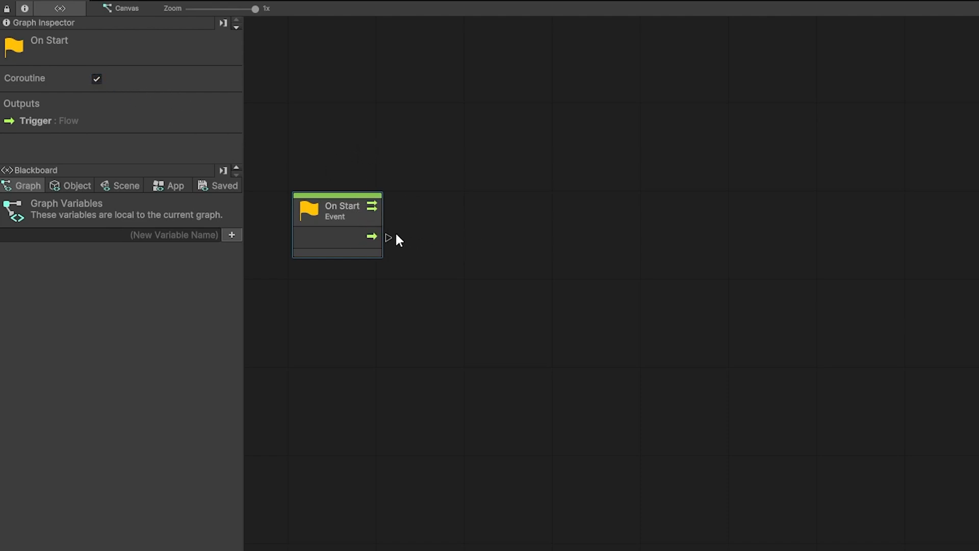
drag(372, 236, 481, 206)
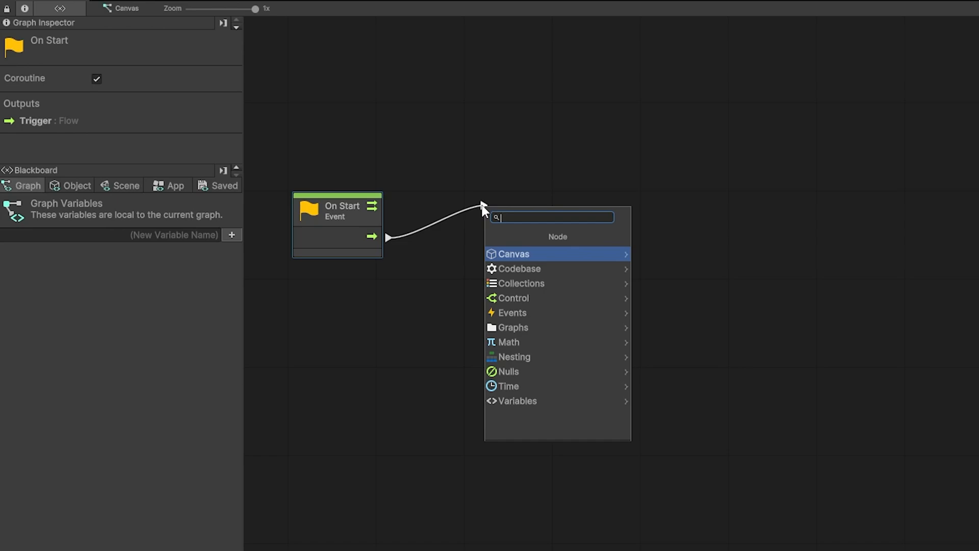
text(dswt)
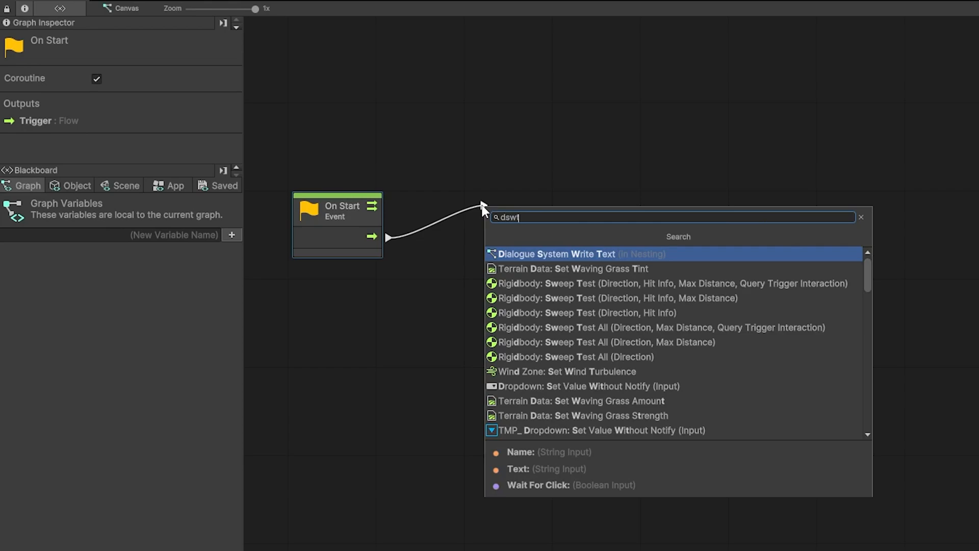
Add Dialogue System Write Text after On Start, untick Wait For Click and follow it with Dialogue System Click
click(559, 254)
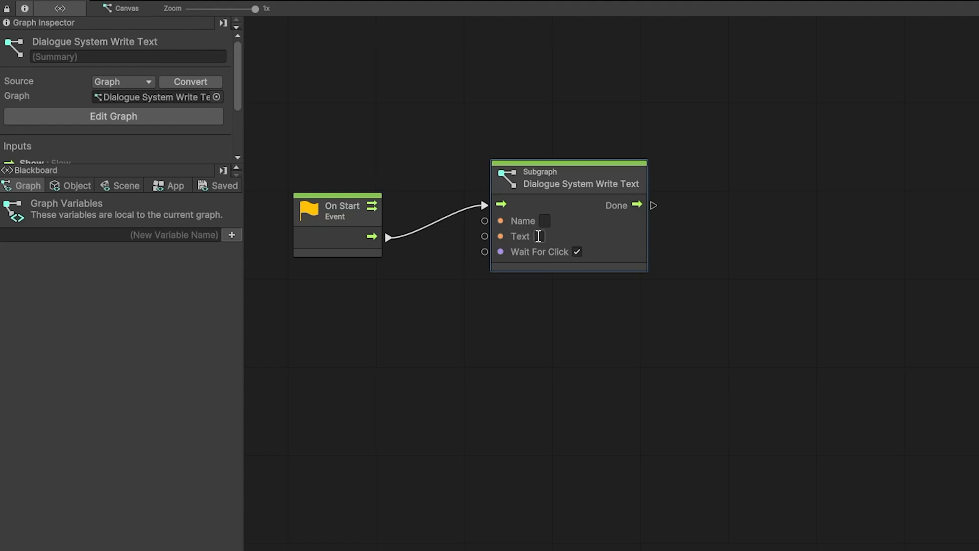
mouse_move(556, 267)
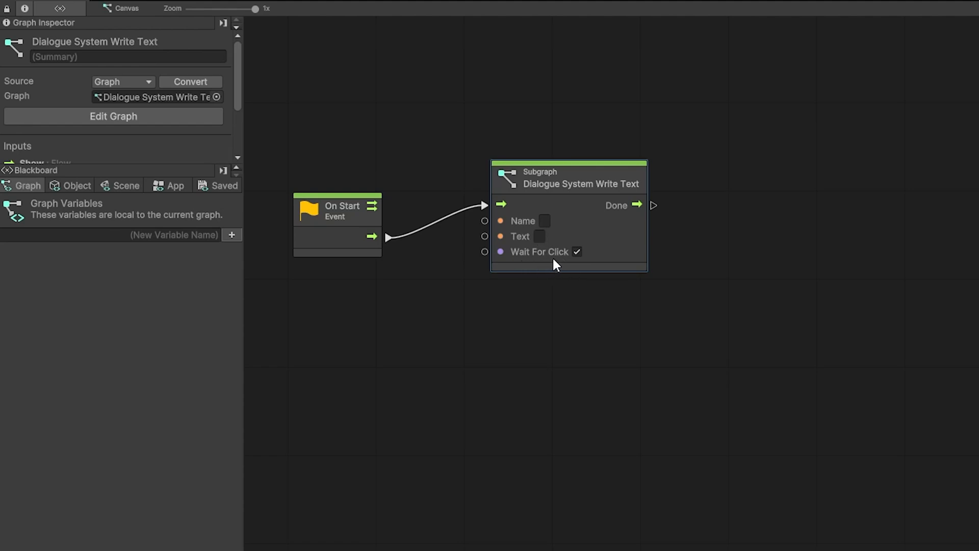
mouse_move(545, 270)
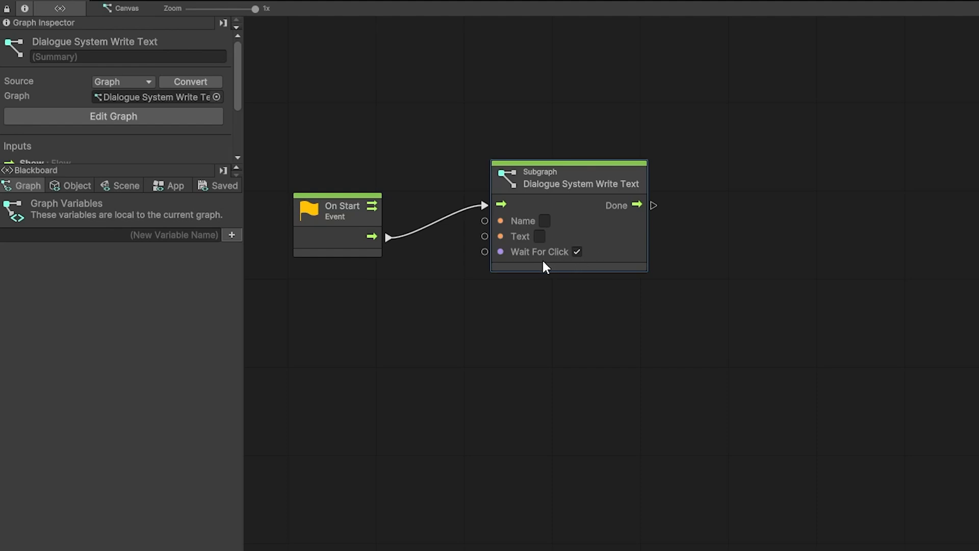
mouse_move(619, 197)
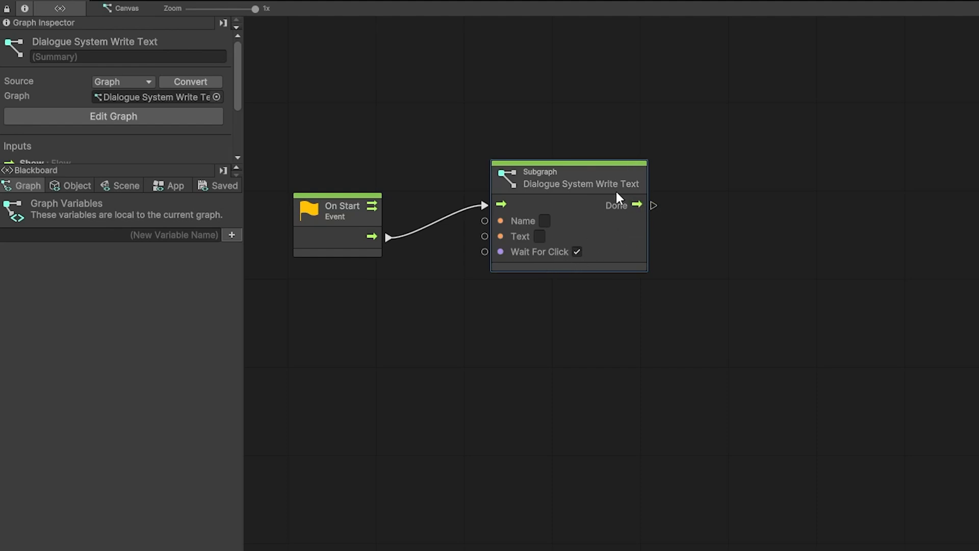
click(576, 251)
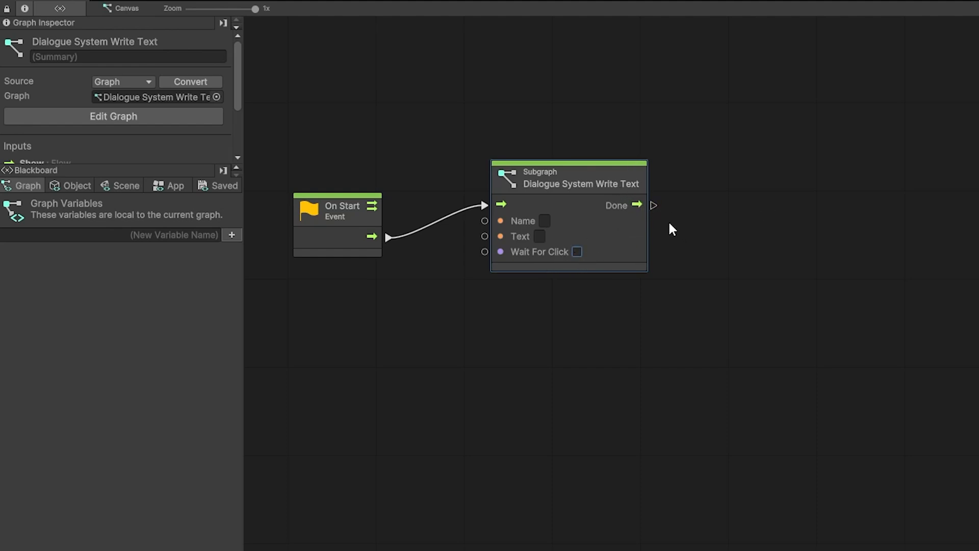
drag(642, 205, 691, 211)
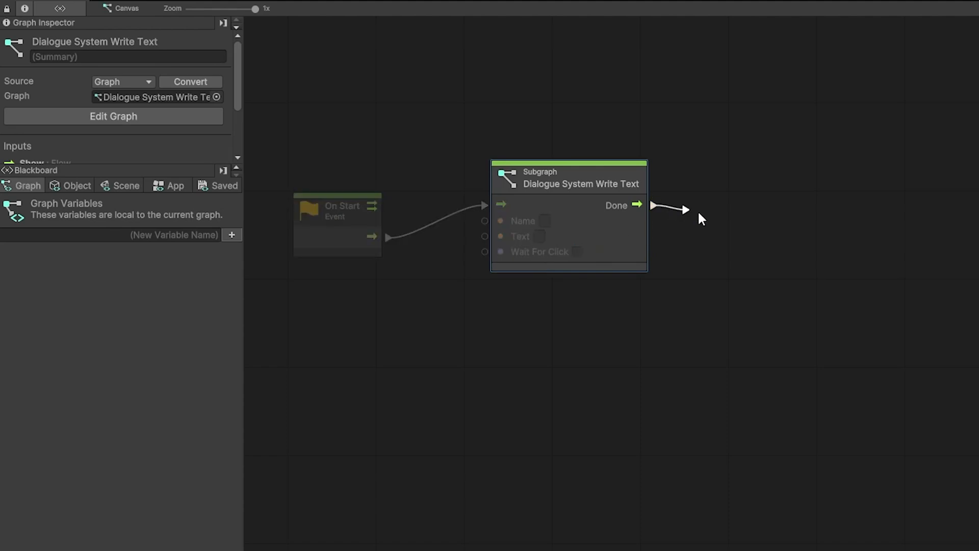
text(dsc)
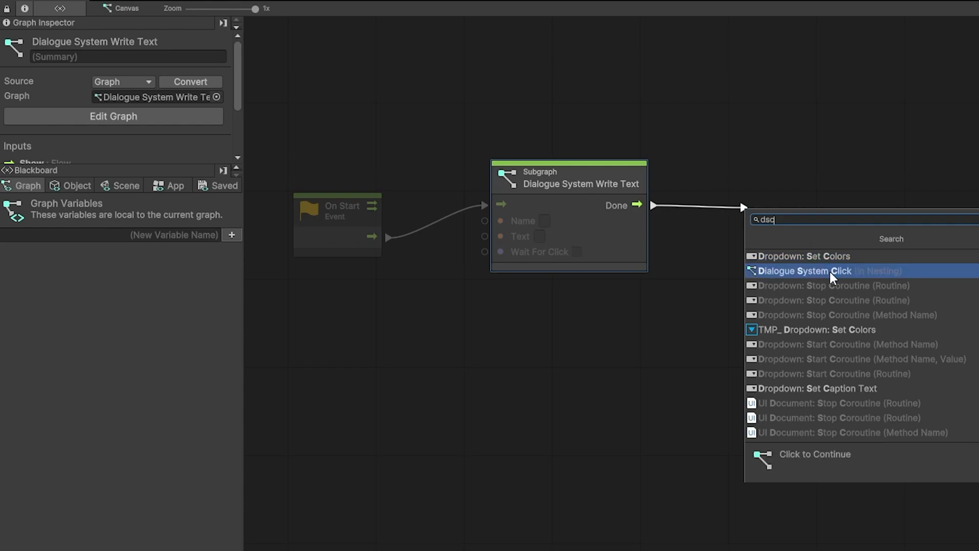
click(824, 271)
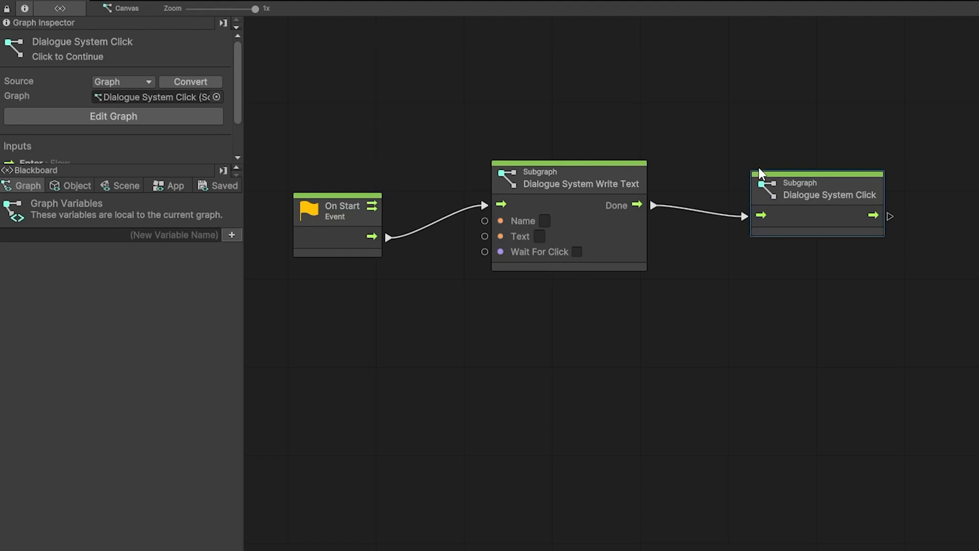
mouse_move(826, 236)
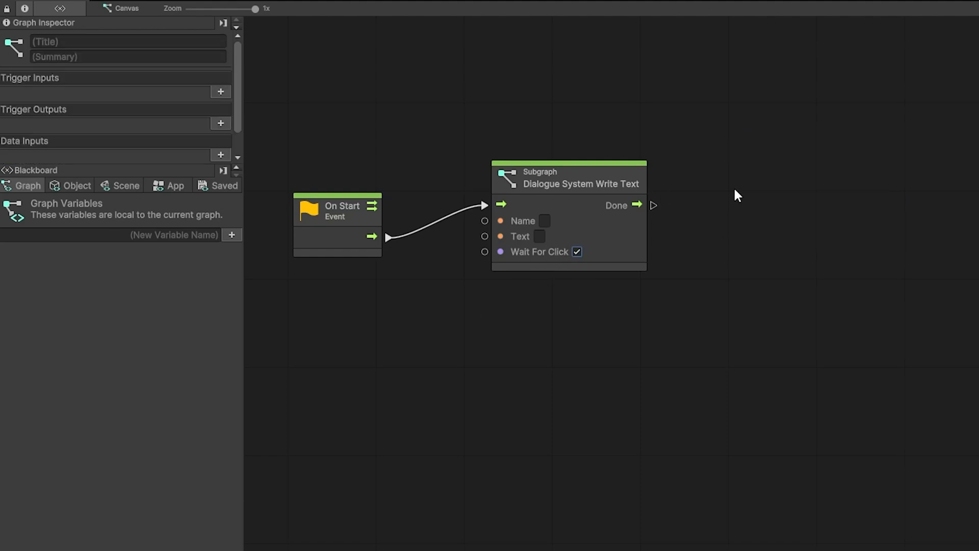
mouse_move(545, 334)
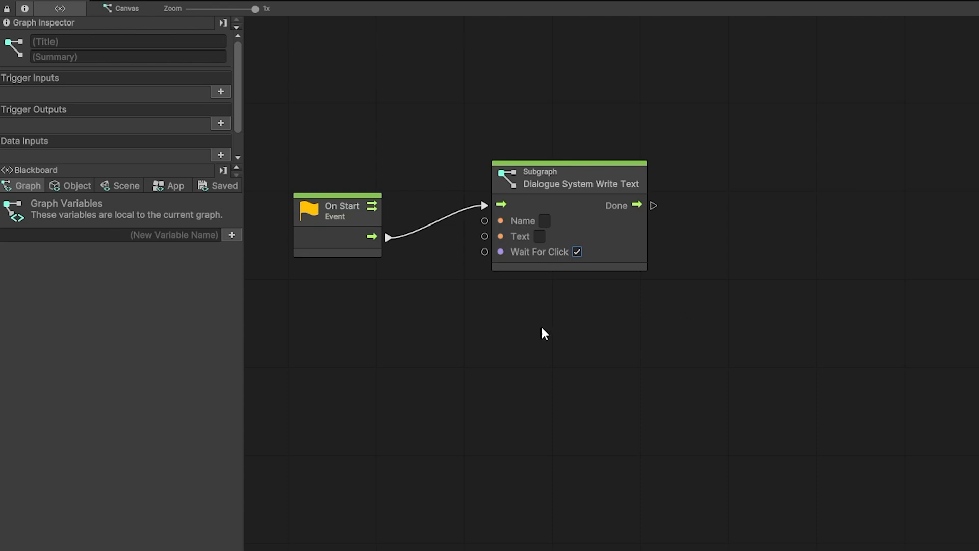
Set the Write Text node's speaker Name to Smart Penguin
click(543, 221)
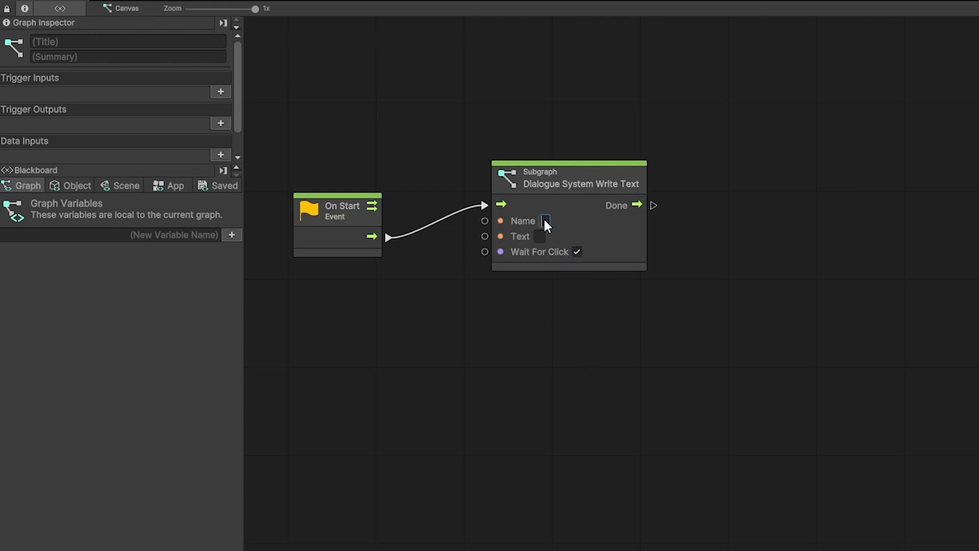
text(Smart Penguin)
click(540, 237)
text(Hi there!)
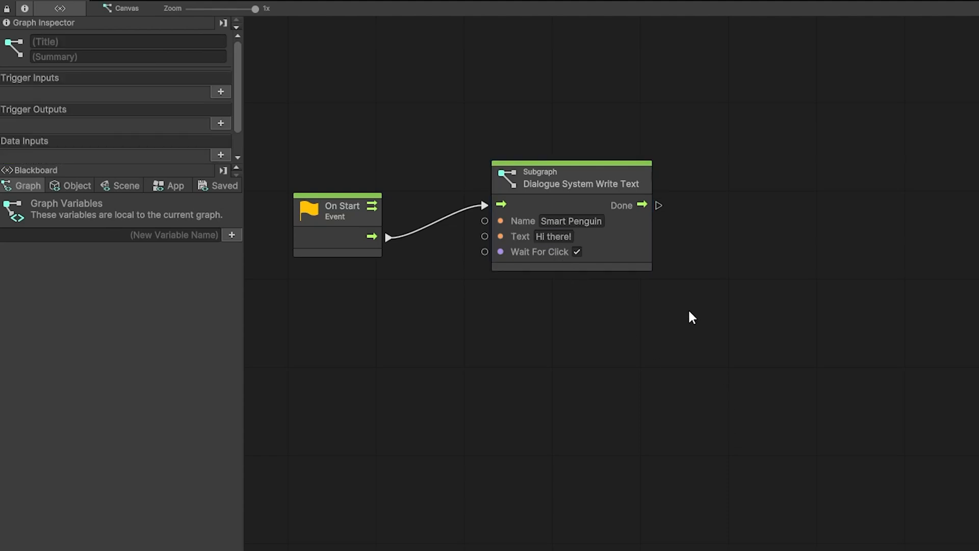
mouse_move(852, 376)
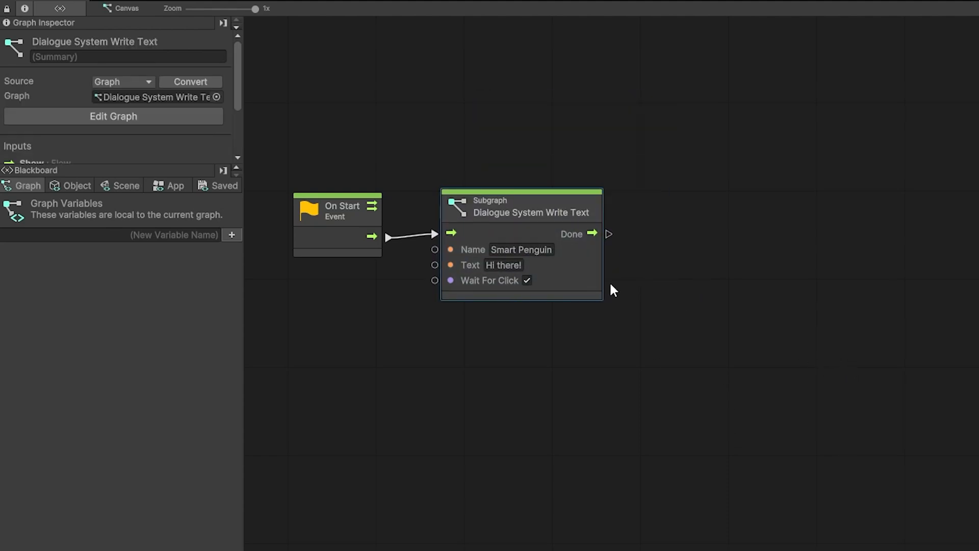
mouse_move(785, 192)
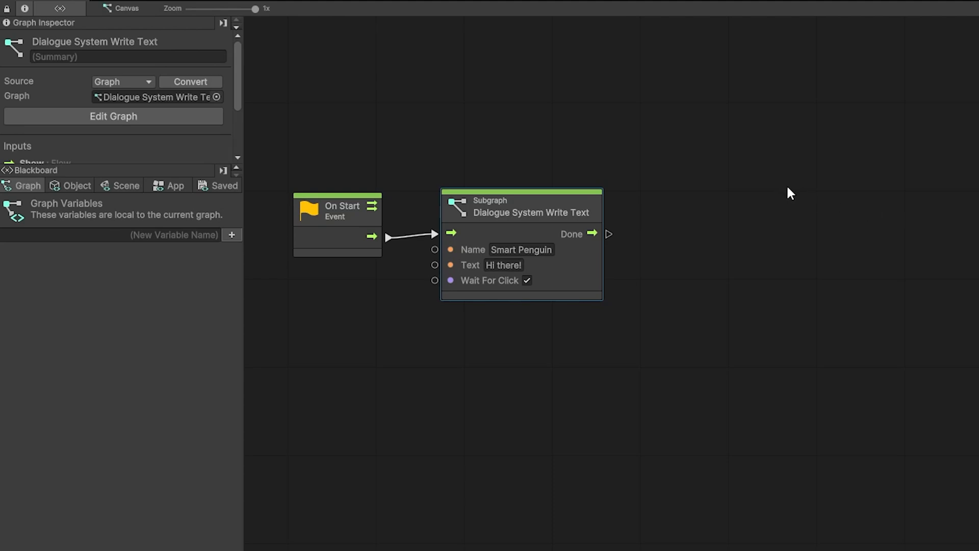
mouse_move(492, 293)
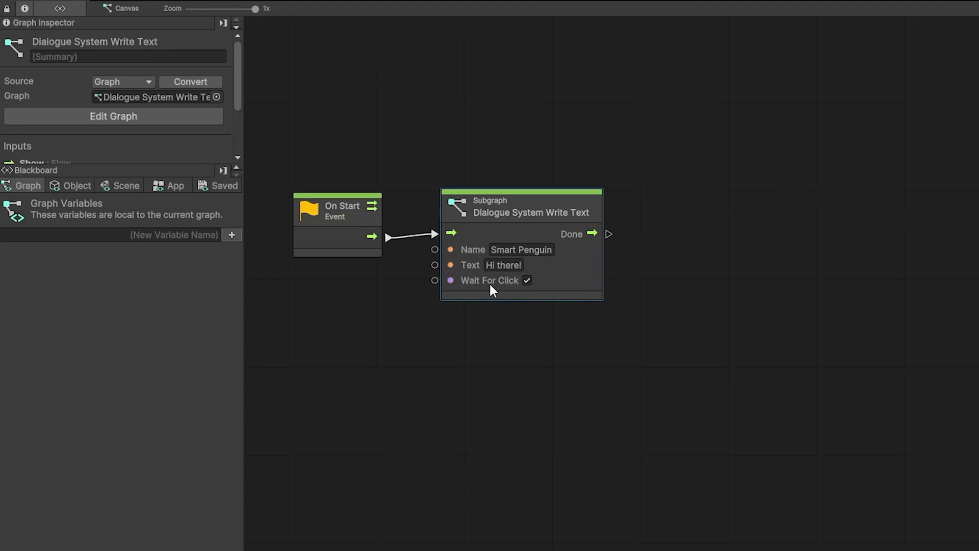
mouse_move(632, 292)
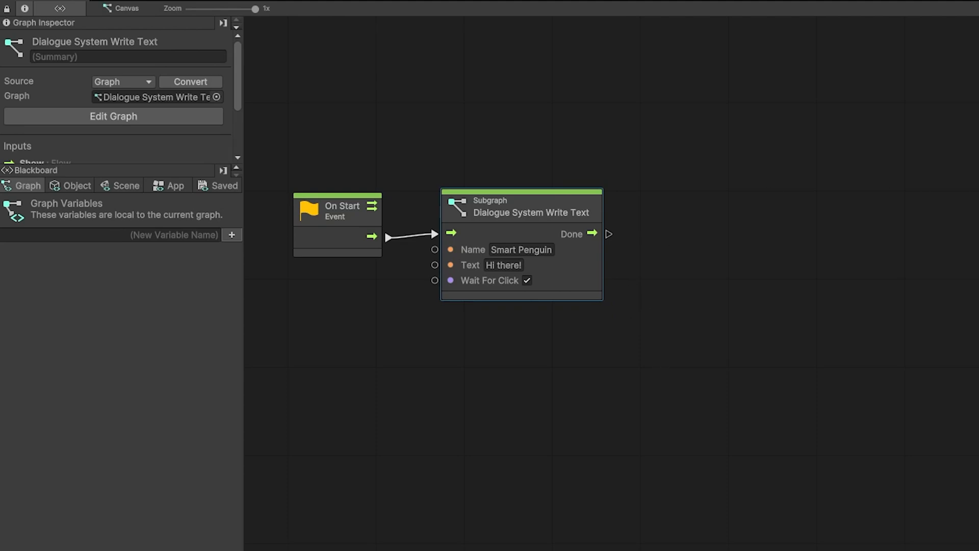
Chain a second Write Text line from the first node's Done output
drag(521, 212, 622, 232)
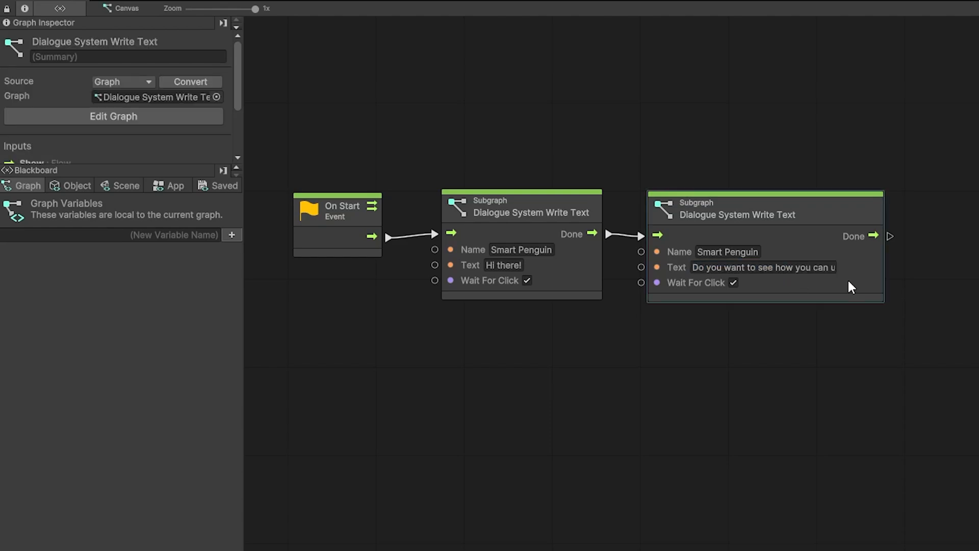
mouse_move(802, 245)
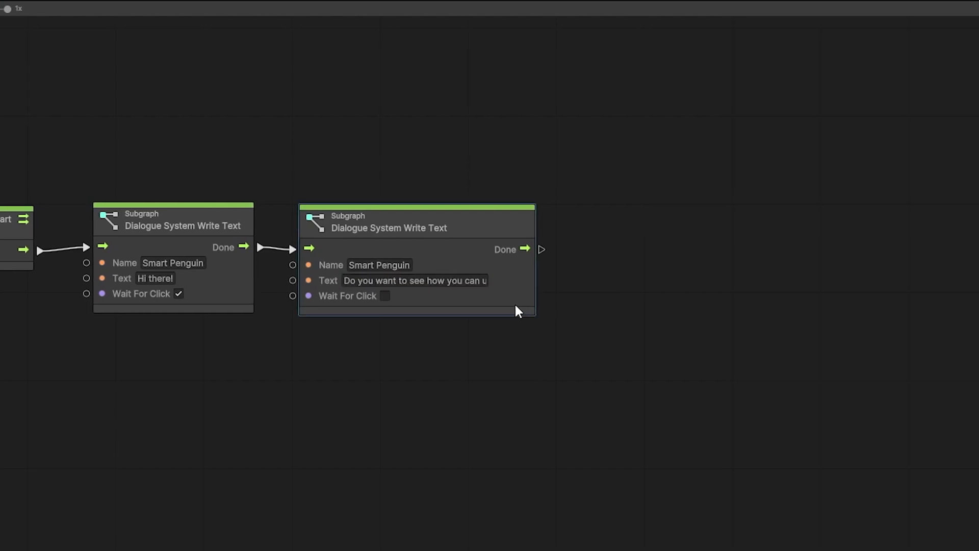
mouse_move(556, 249)
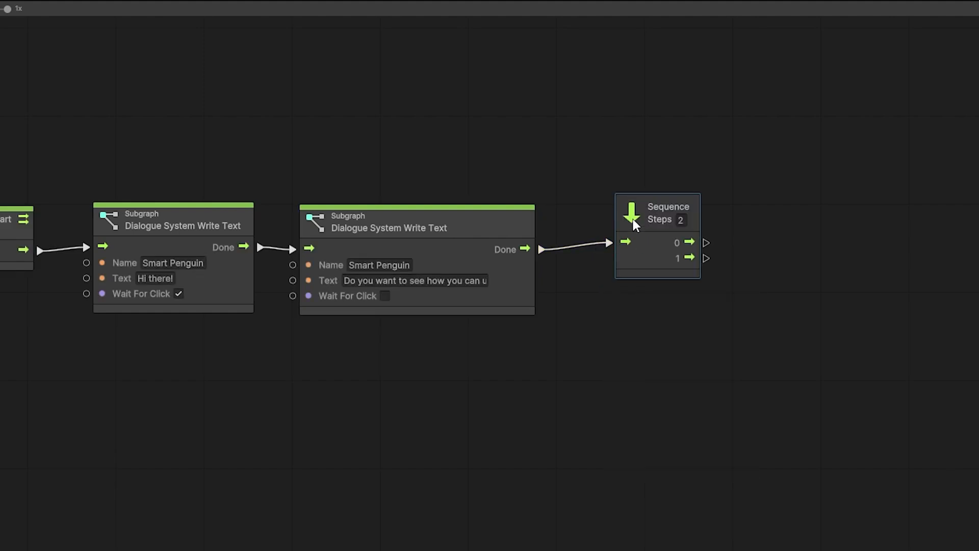
Add a Dialogue System Add Option node on the Sequence's first step labelled <color="green">Yes
drag(692, 243, 695, 212)
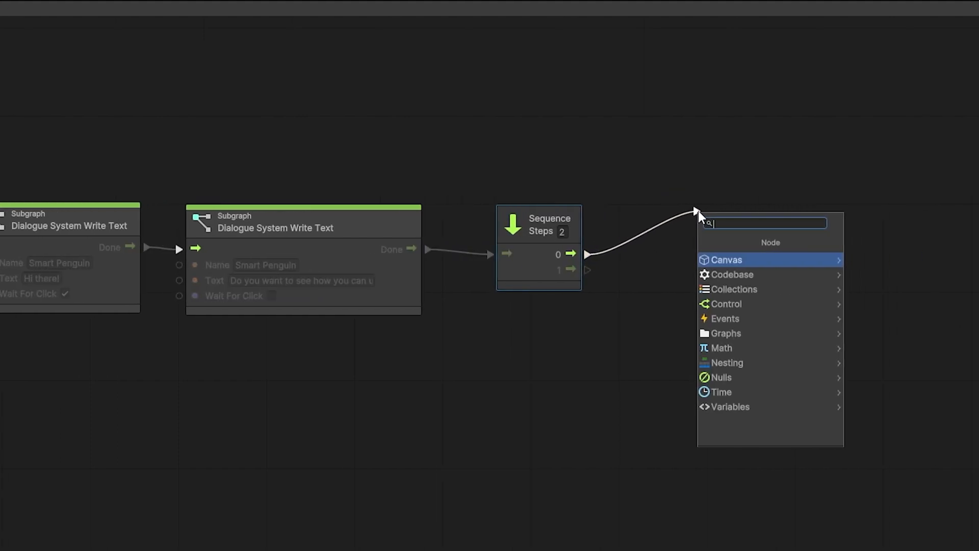
text(ds)
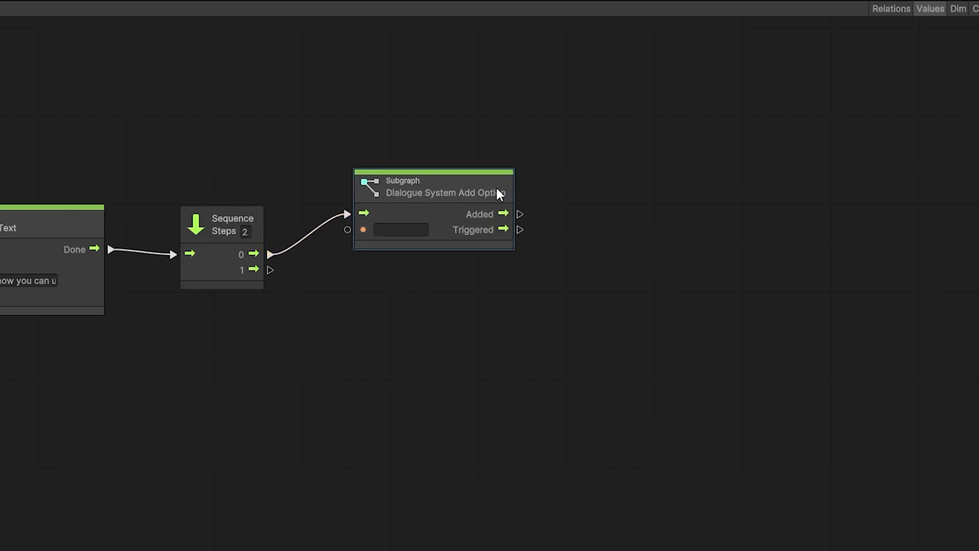
click(401, 228)
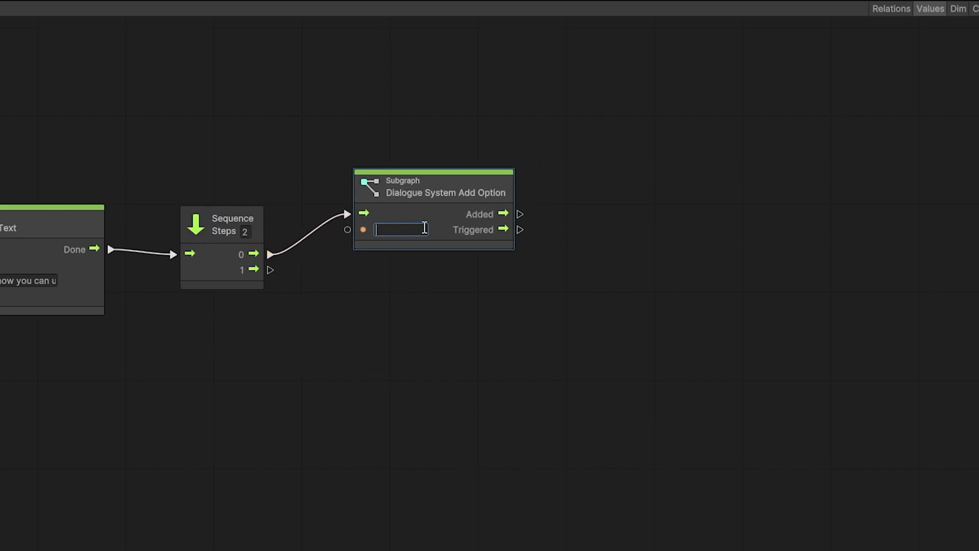
text(Y)
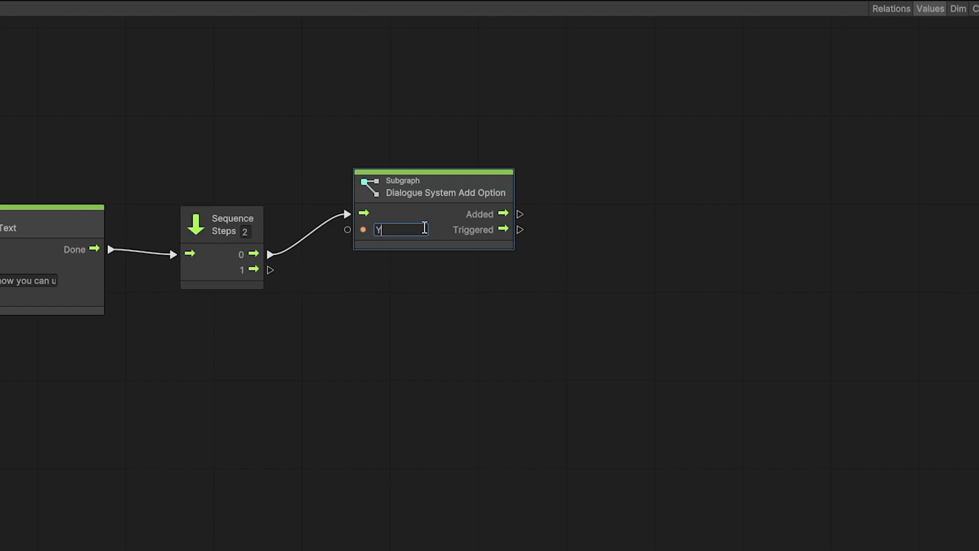
text(es)
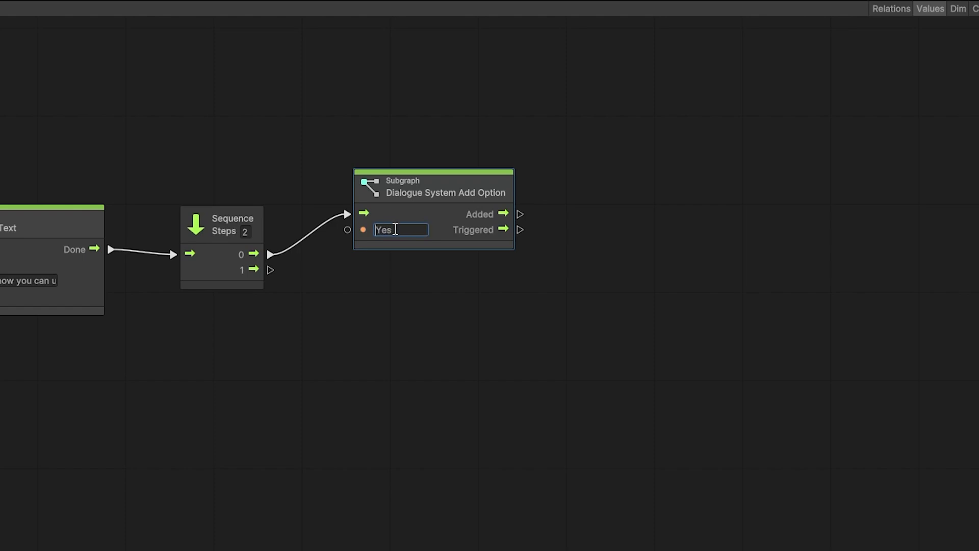
text(<color="green)
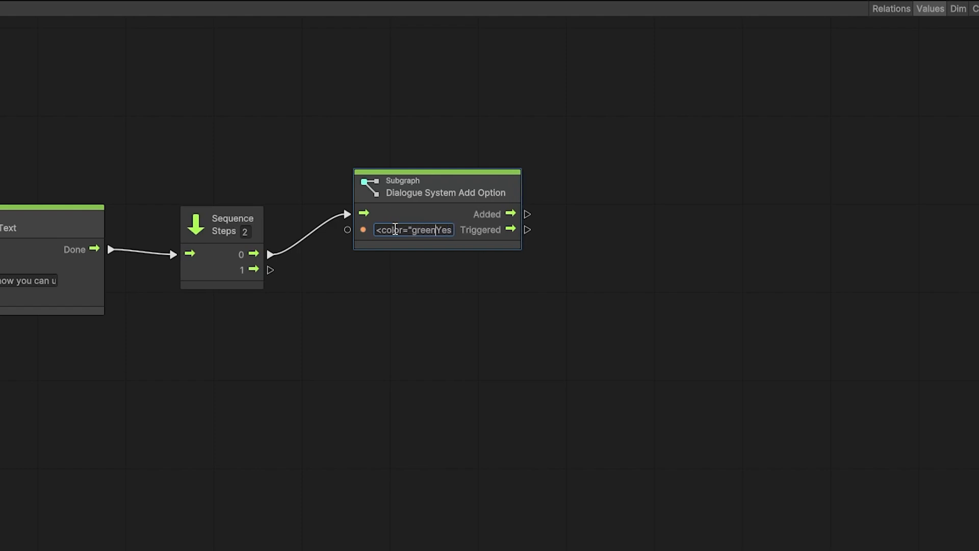
text(">)
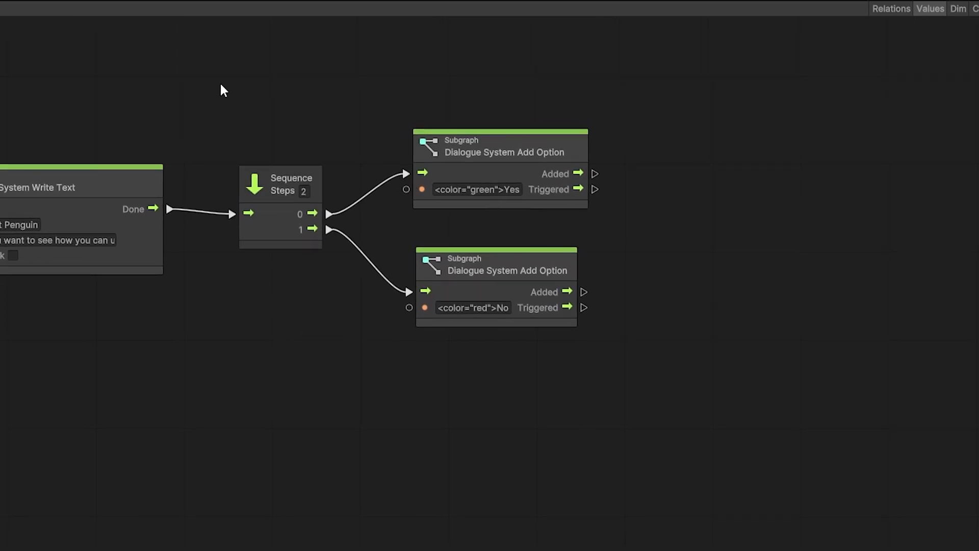
mouse_move(241, 76)
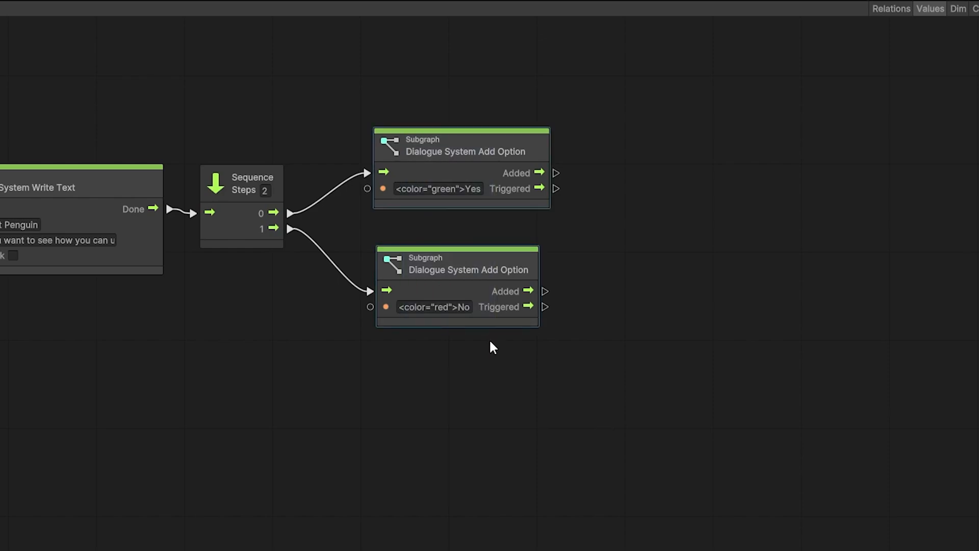
mouse_move(414, 121)
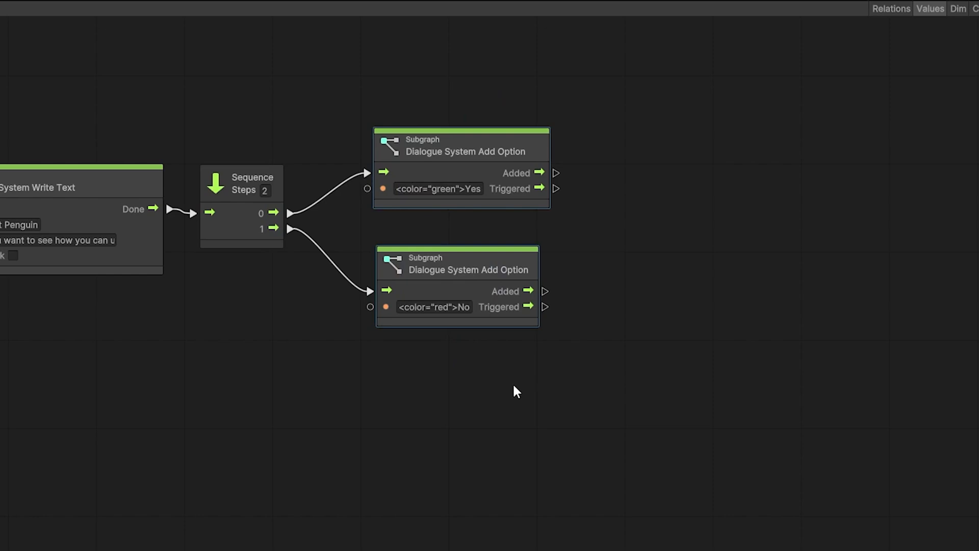
mouse_move(546, 434)
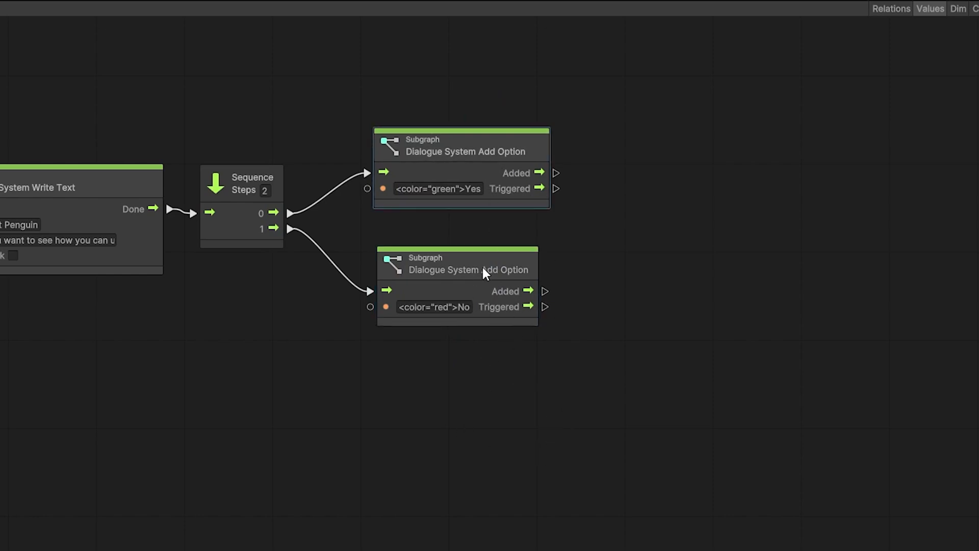
After No's Triggered port add a Goodbye Write Text line followed by Dialogue System Hide
click(486, 269)
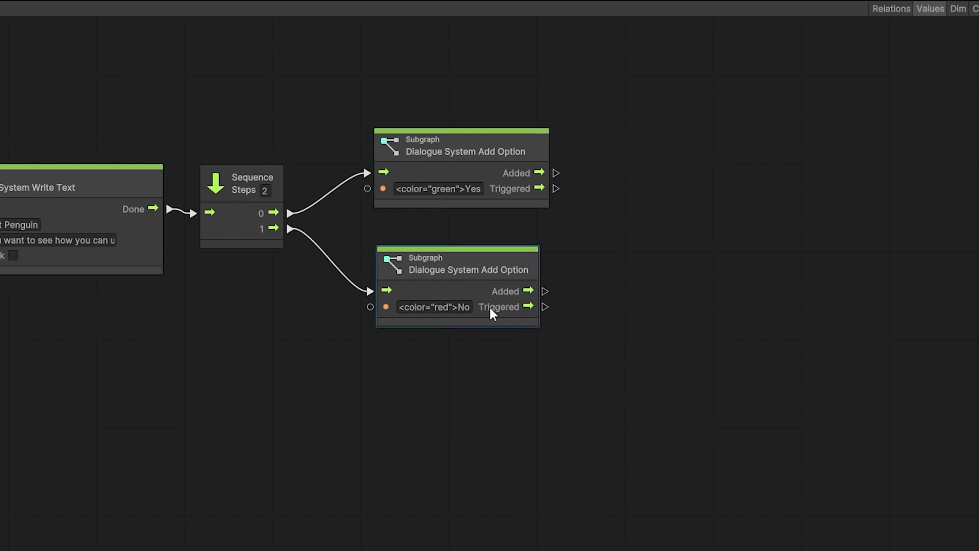
mouse_move(500, 325)
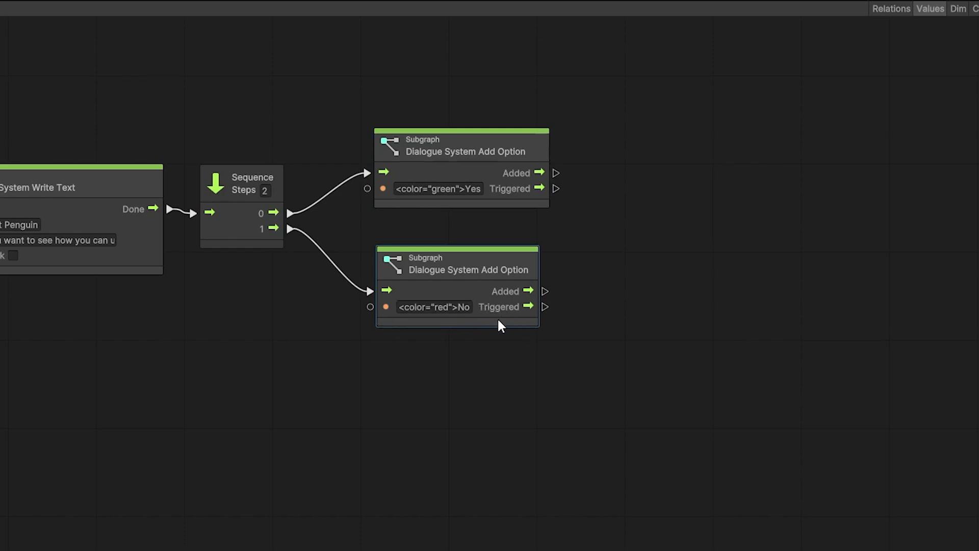
mouse_move(586, 194)
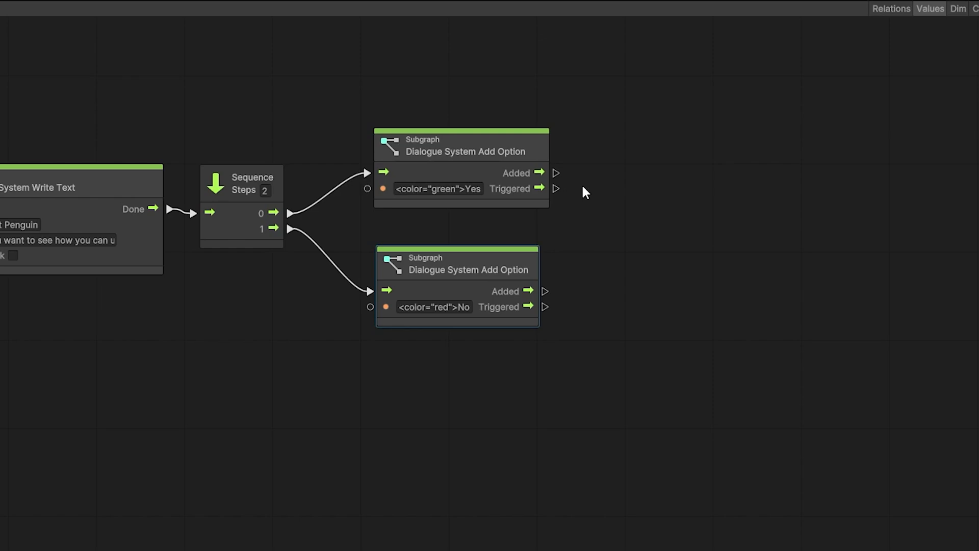
mouse_move(612, 416)
text(ds)
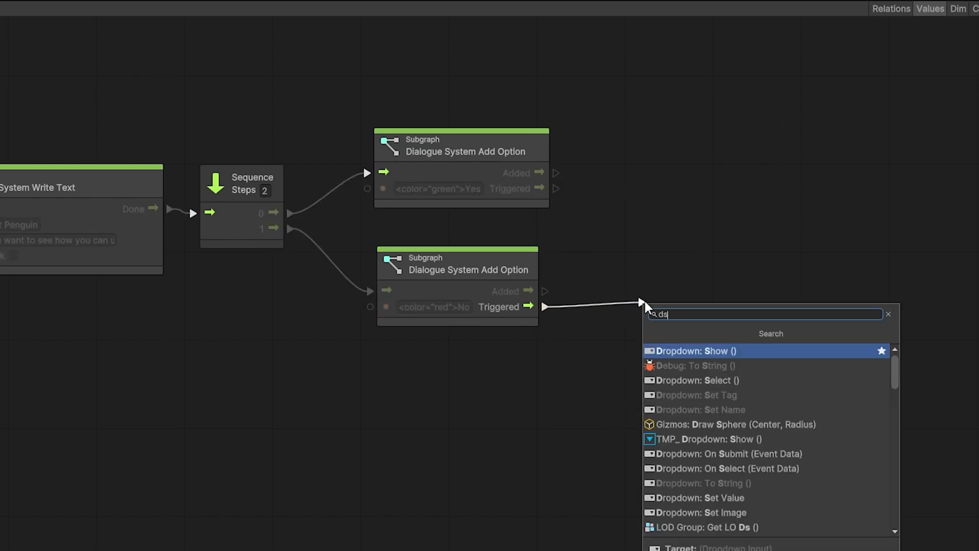
text(w)
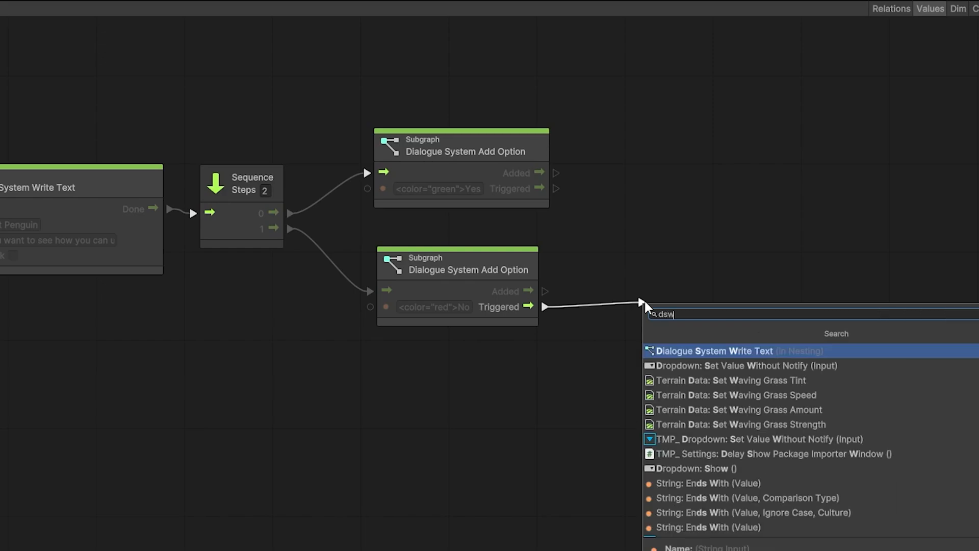
click(715, 351)
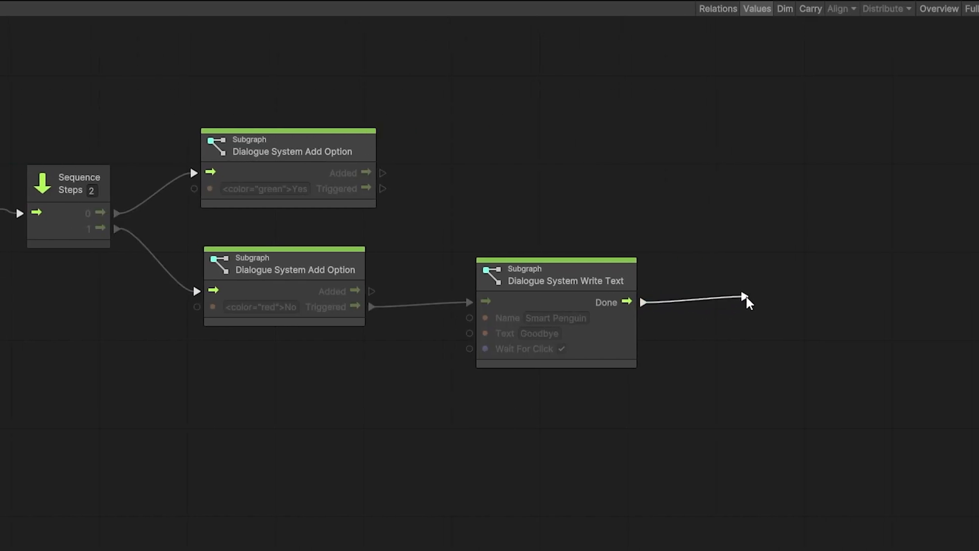
click(744, 297)
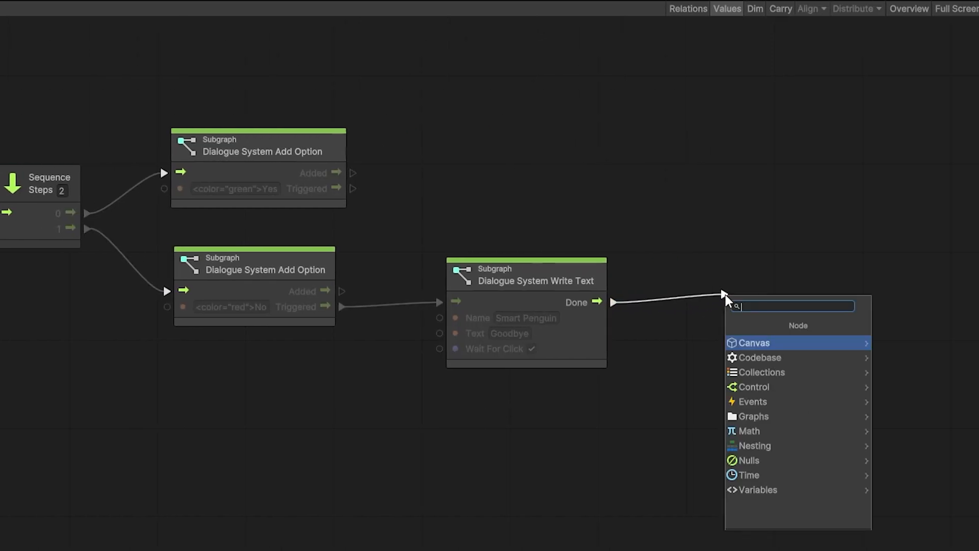
text(ds)
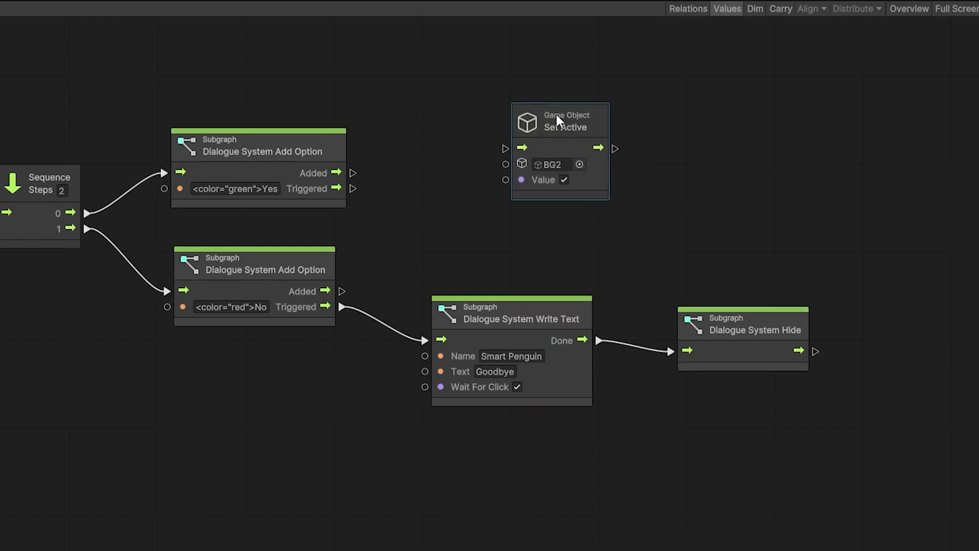
Wire Yes's Triggered port to the GameObject Set Active node for BG2
drag(559, 121, 443, 141)
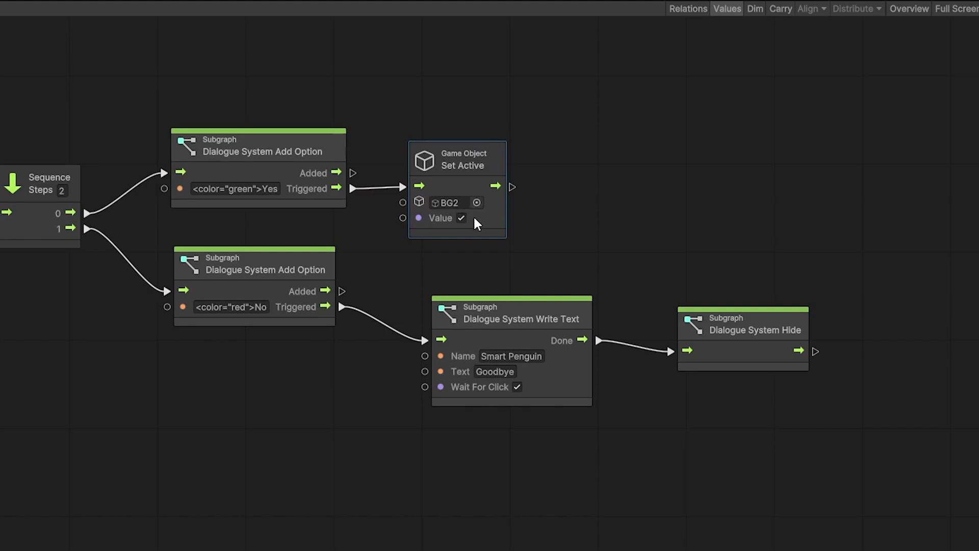
mouse_move(549, 268)
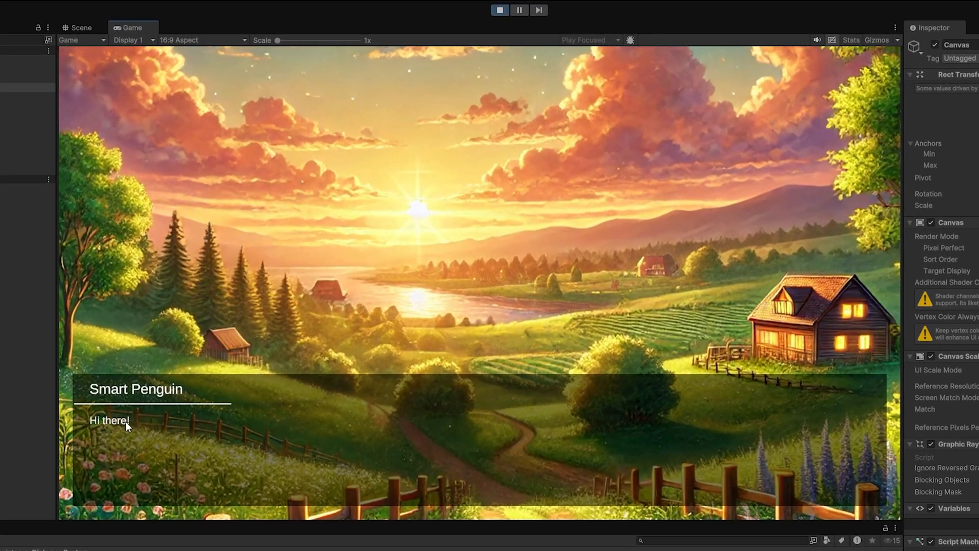
mouse_move(286, 401)
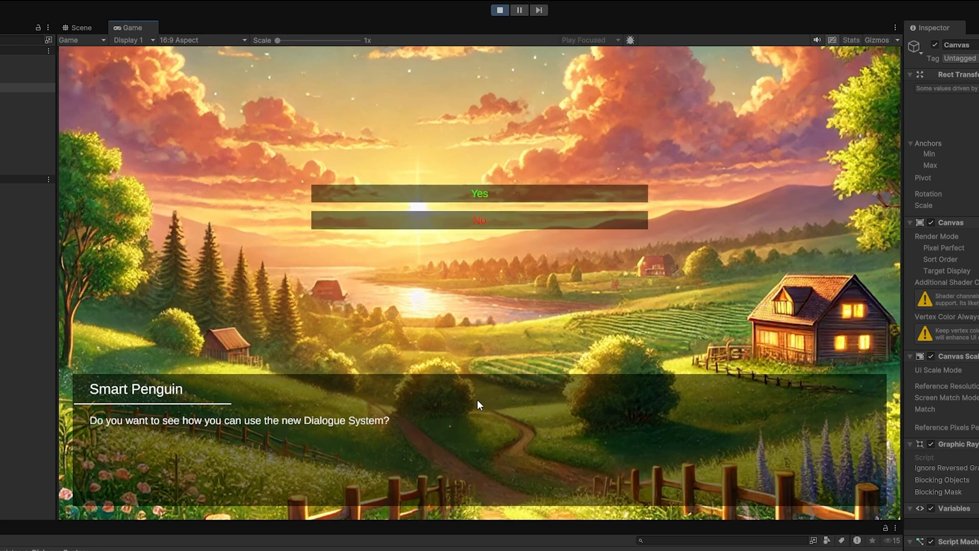
mouse_move(500, 198)
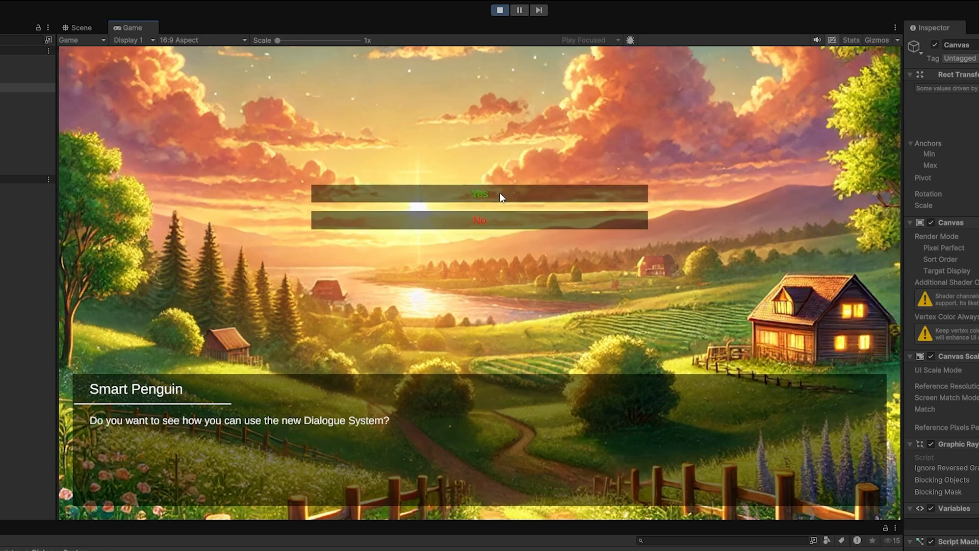
Choose the green Yes option so the scene switches to the forest
click(479, 194)
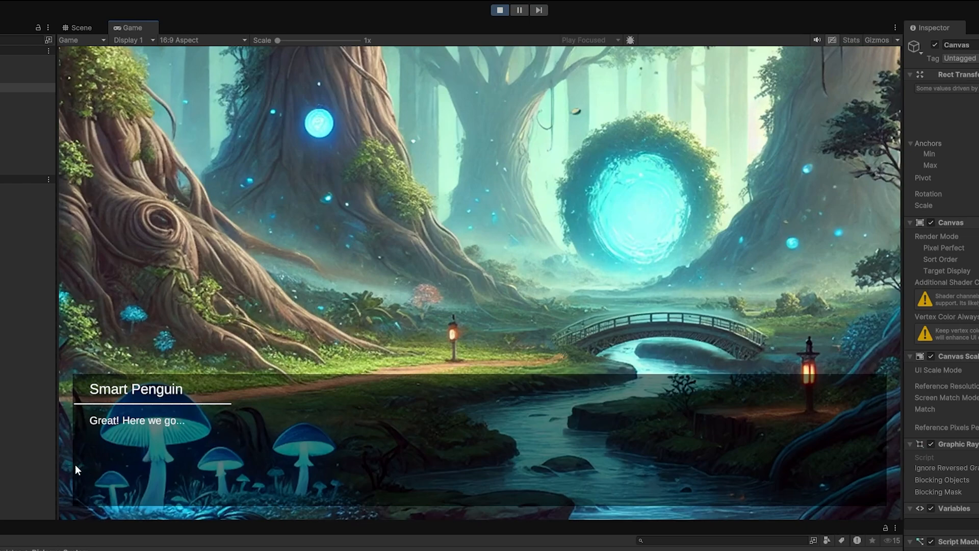
mouse_move(224, 438)
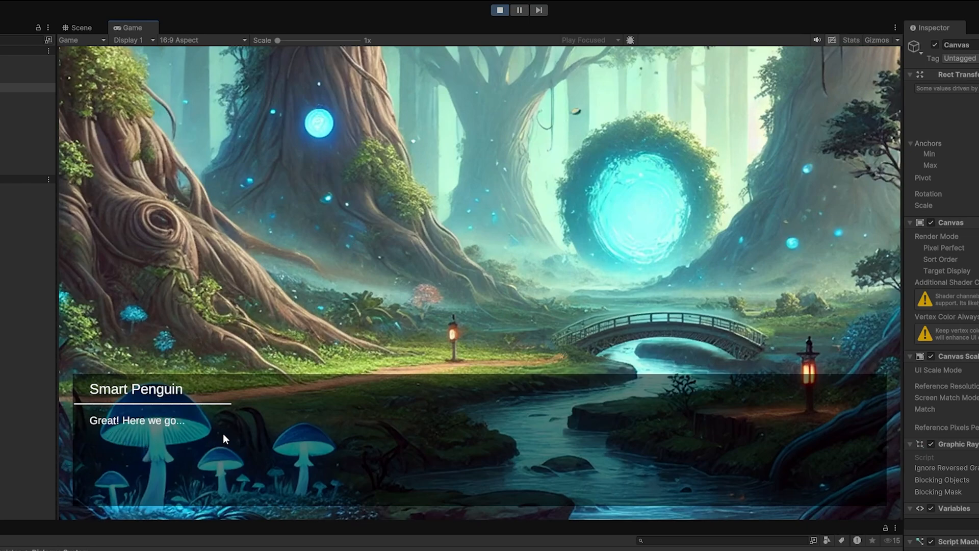
mouse_move(499, 18)
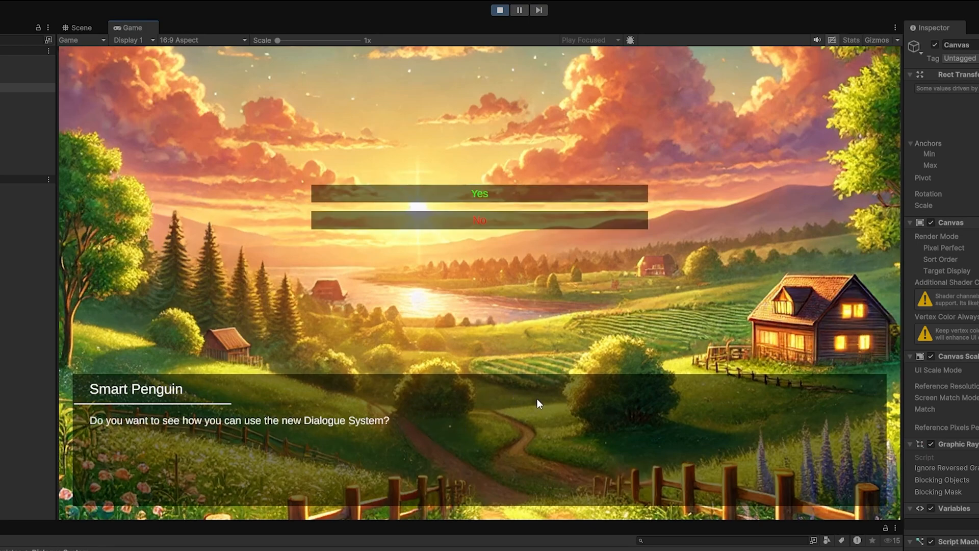
mouse_move(483, 229)
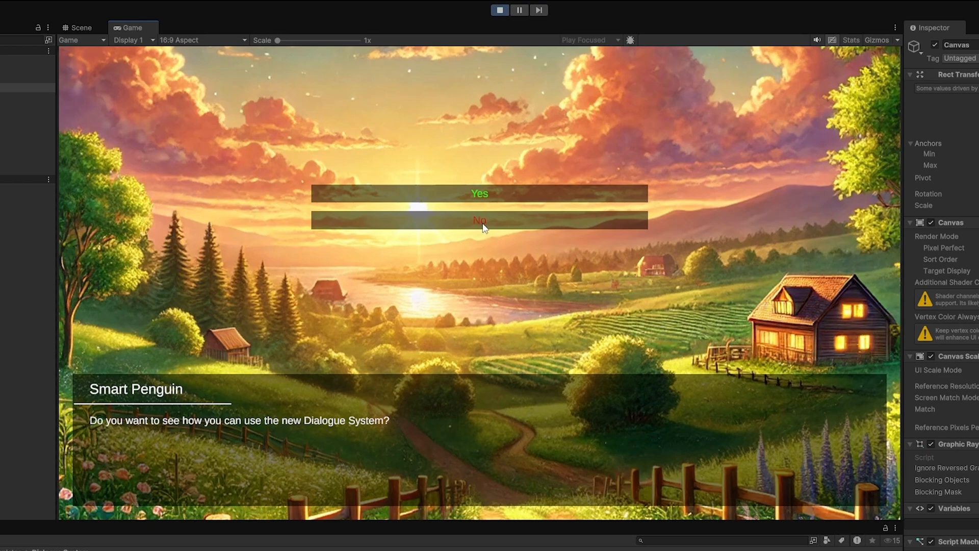
Choose the red No option so the dialogue hides, then stop Play mode
click(480, 220)
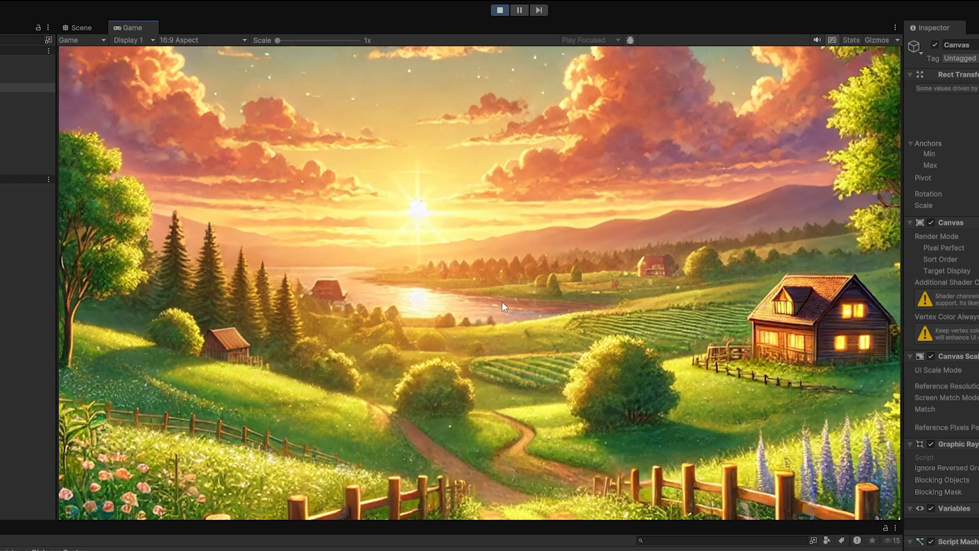
click(499, 10)
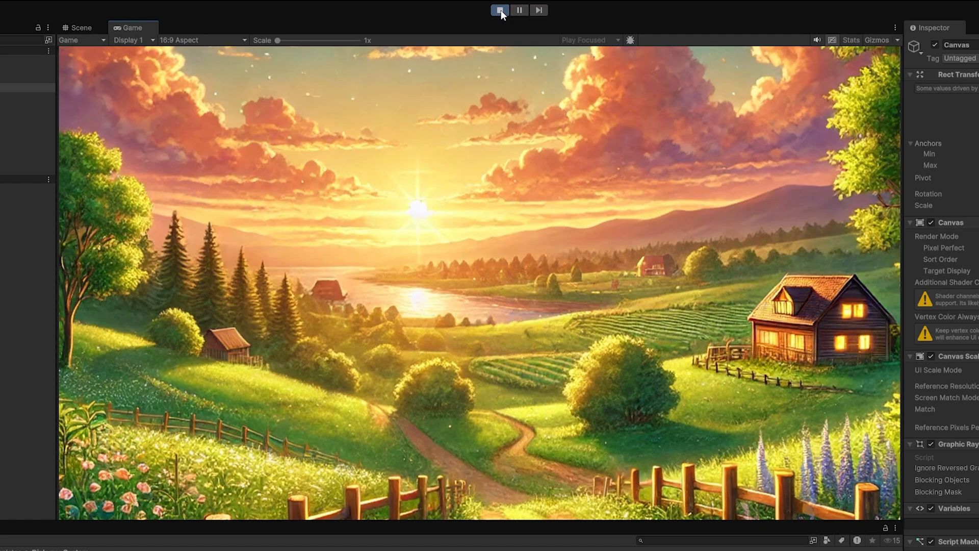
click(499, 10)
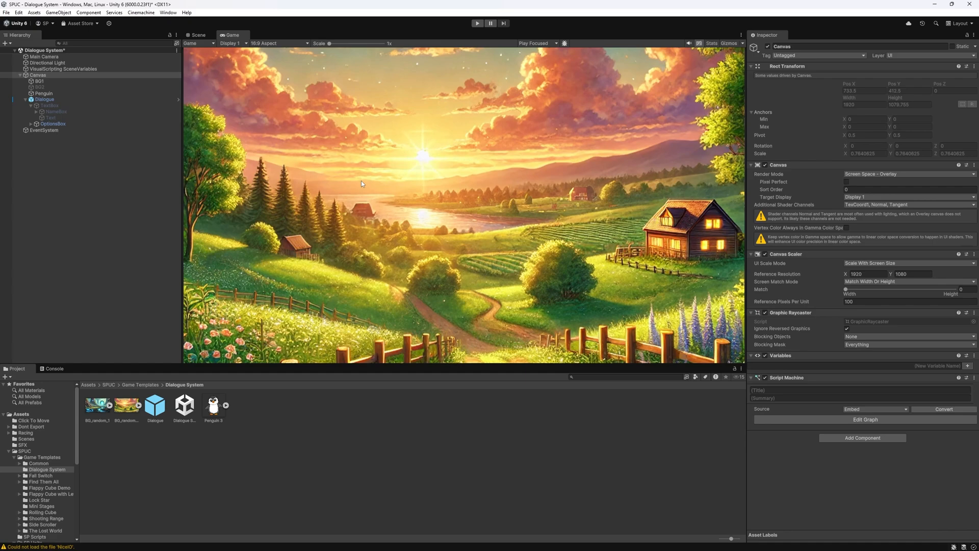
Open 0 All SP Units and inspect the Brain, Option Brain and Click subgraph nodes in the Graph Inspector
click(866, 419)
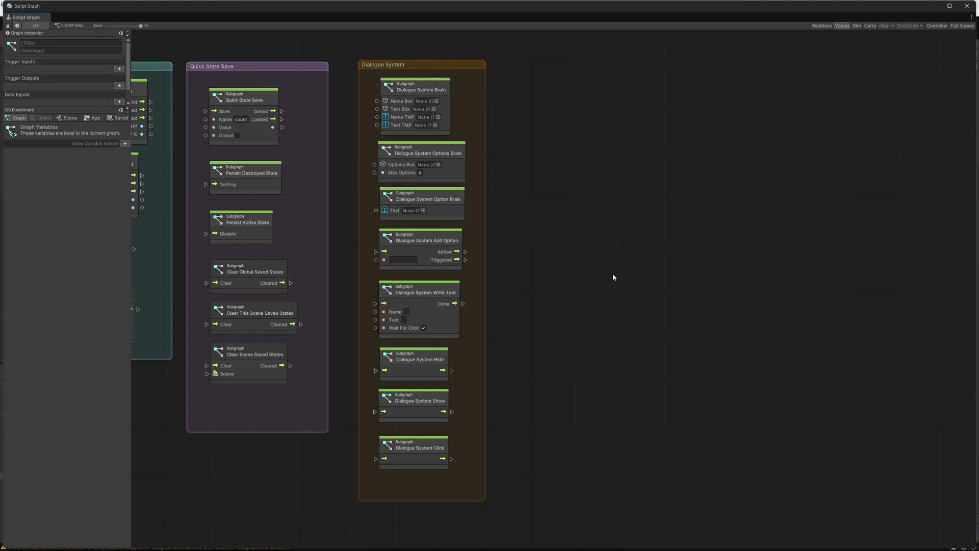
click(424, 87)
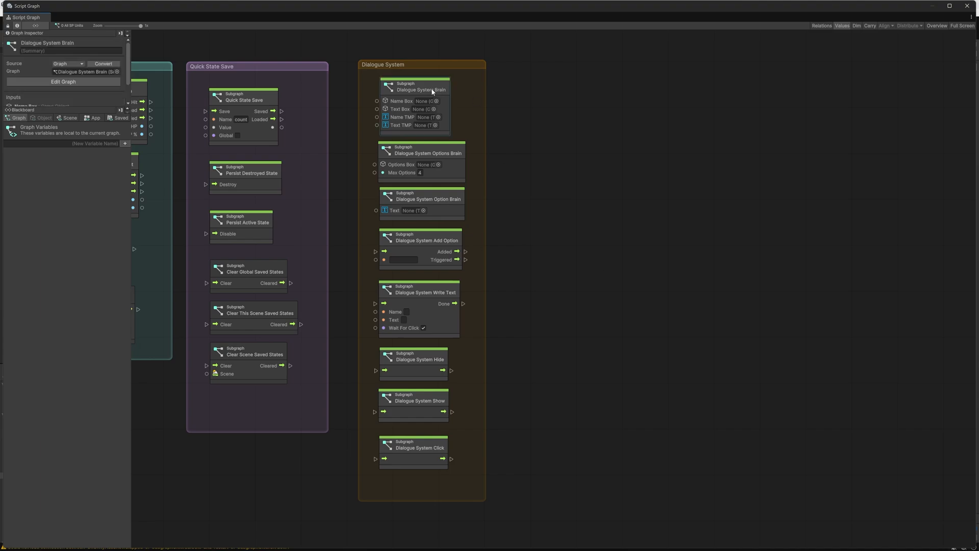
mouse_move(438, 92)
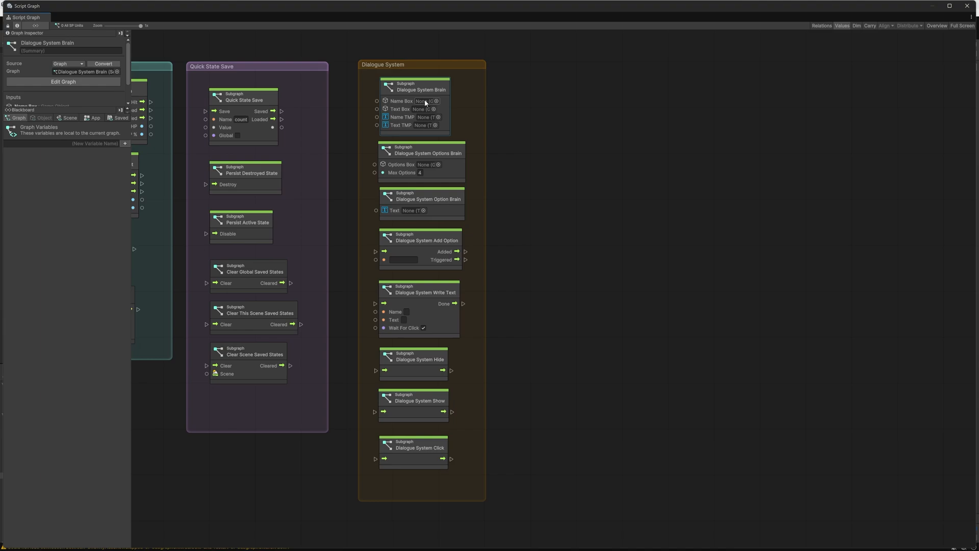
mouse_move(421, 167)
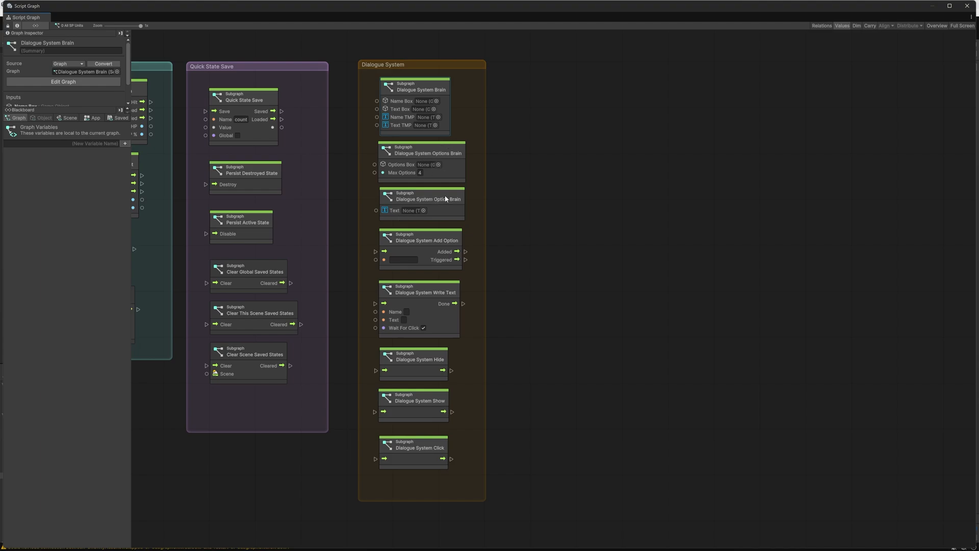
click(425, 199)
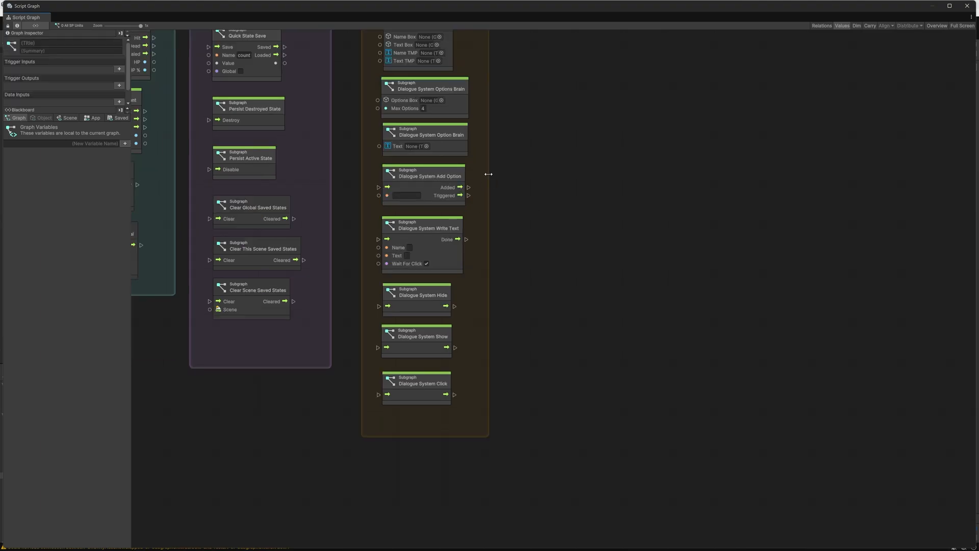
click(422, 175)
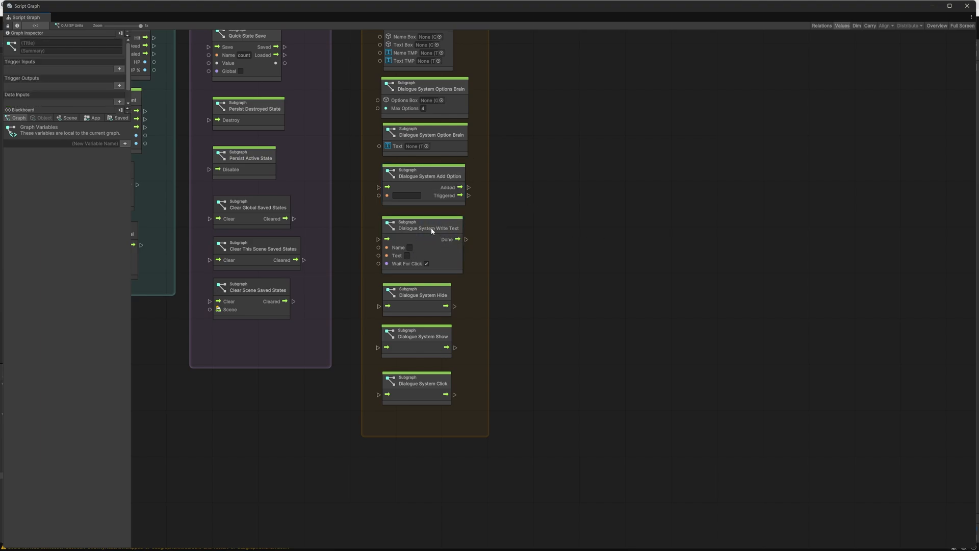
mouse_move(469, 329)
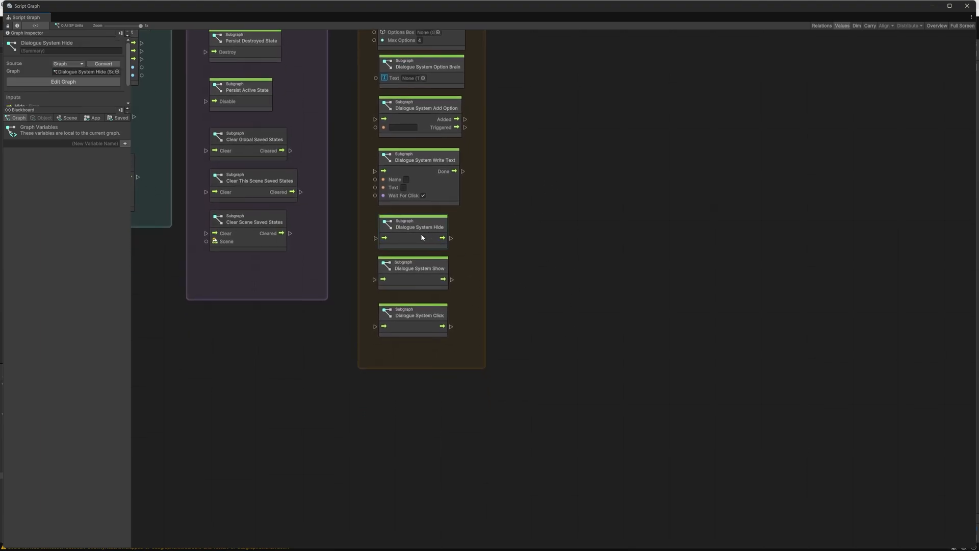
mouse_move(435, 274)
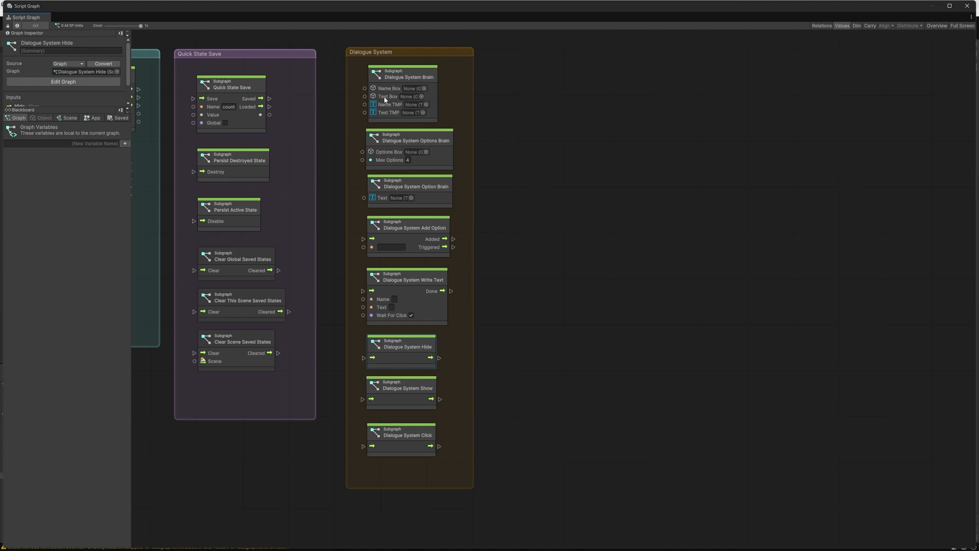
click(401, 434)
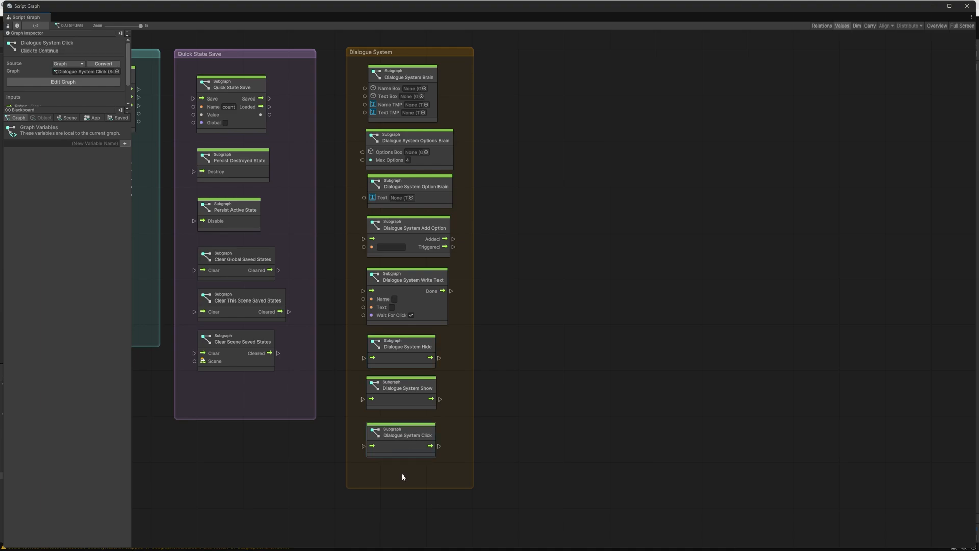
scroll(down, 3)
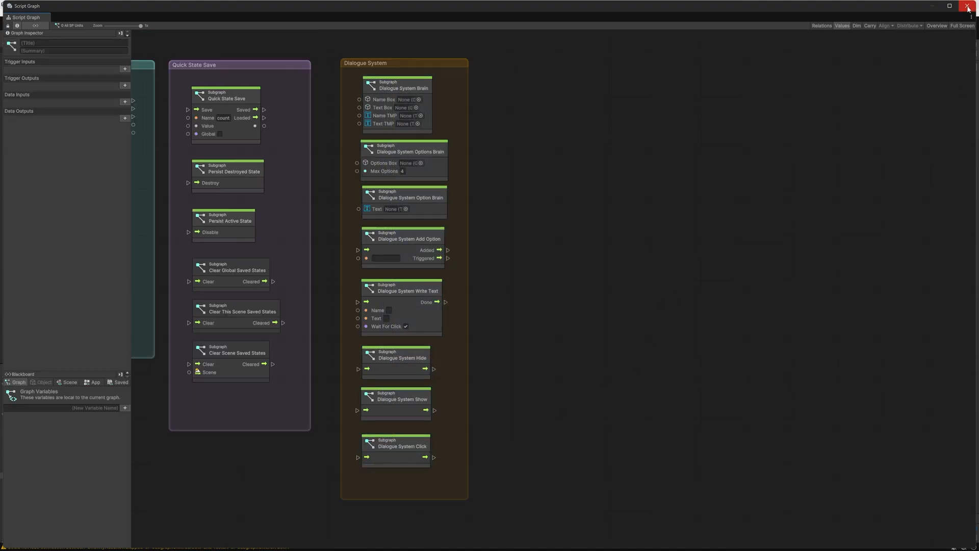
Browse to Assets > SPUC > Game Templates > Dialogue System in the Project window
click(969, 5)
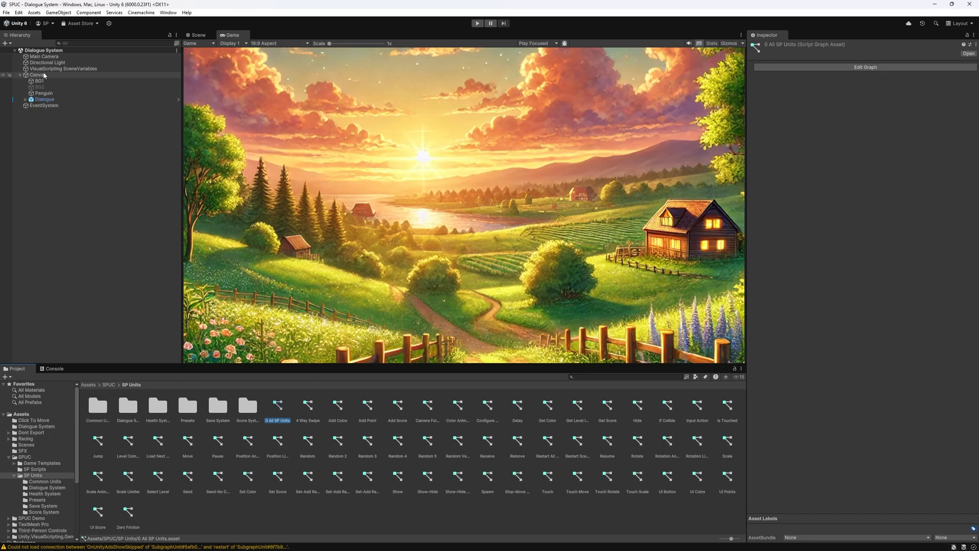
click(36, 463)
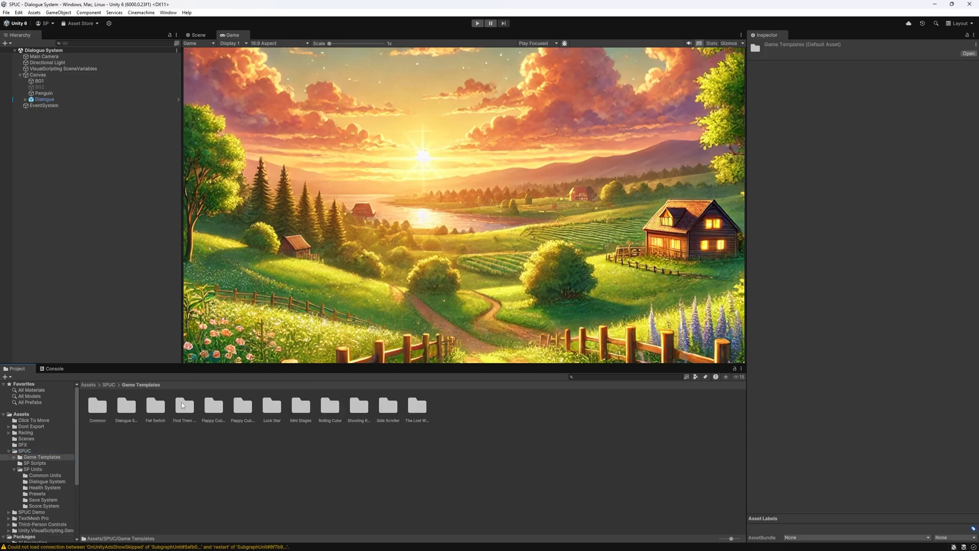
click(127, 406)
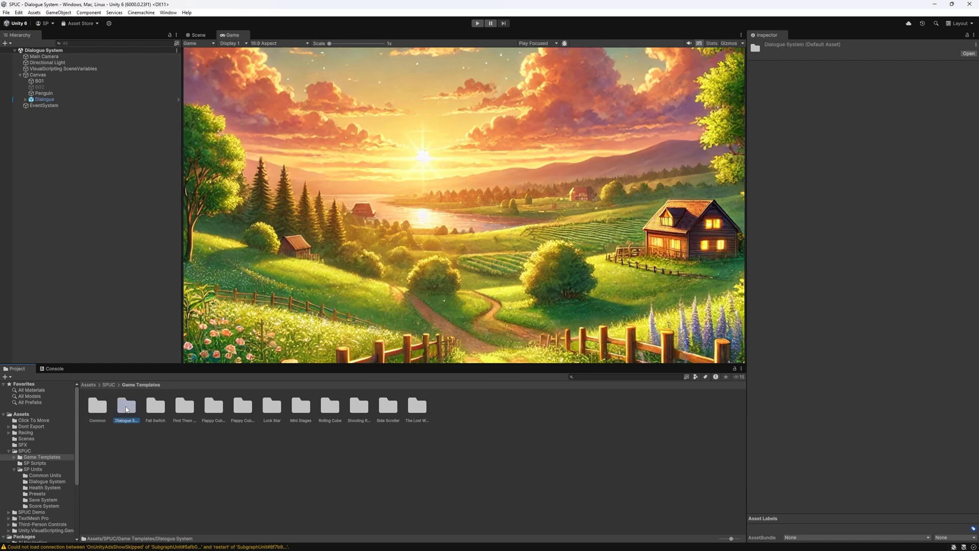
double_click(126, 406)
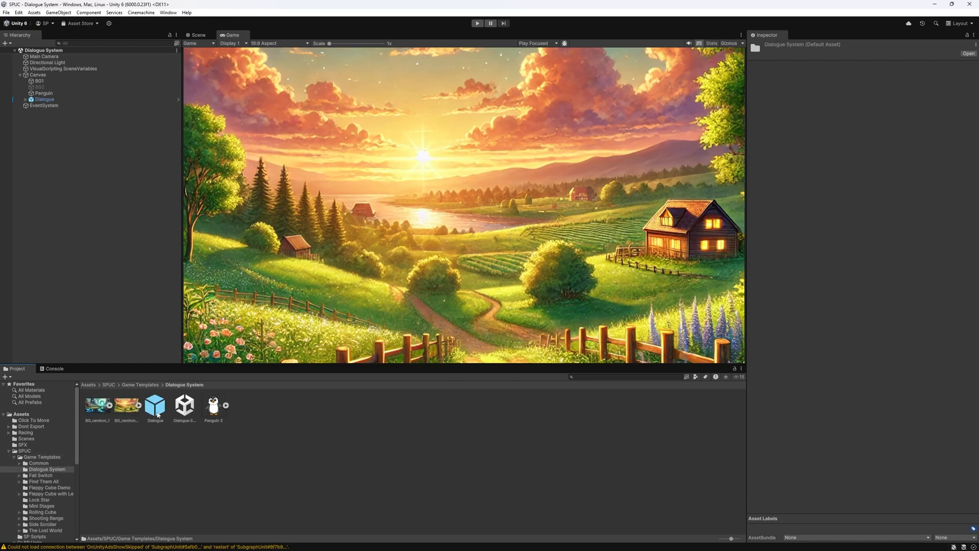
Open the Dialogue prefab for editing, showing its variables and embedded Script Machine
click(155, 404)
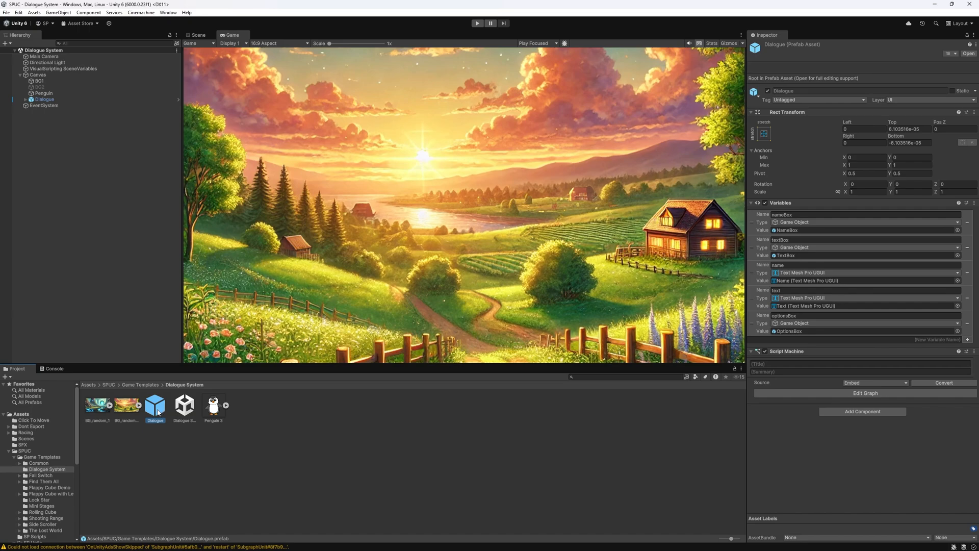
mouse_move(163, 410)
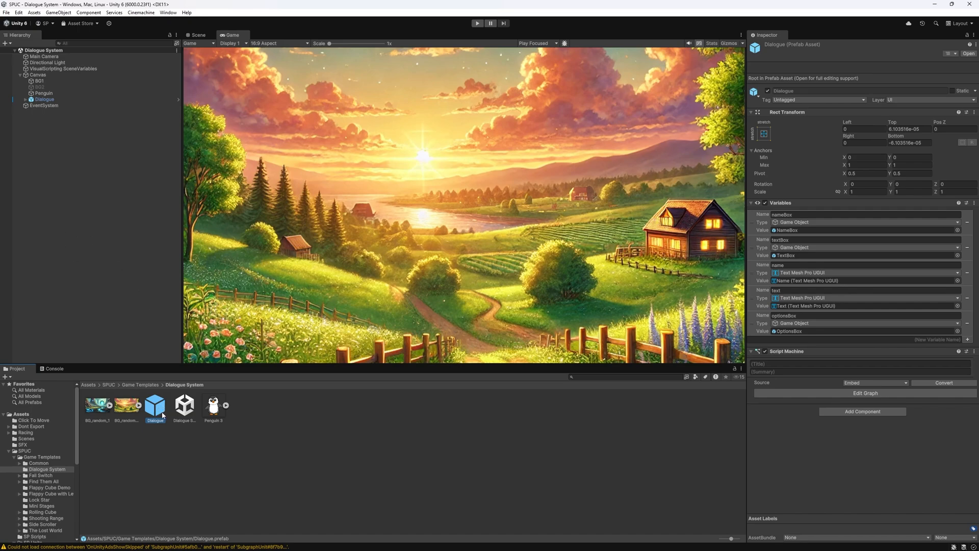
double_click(155, 404)
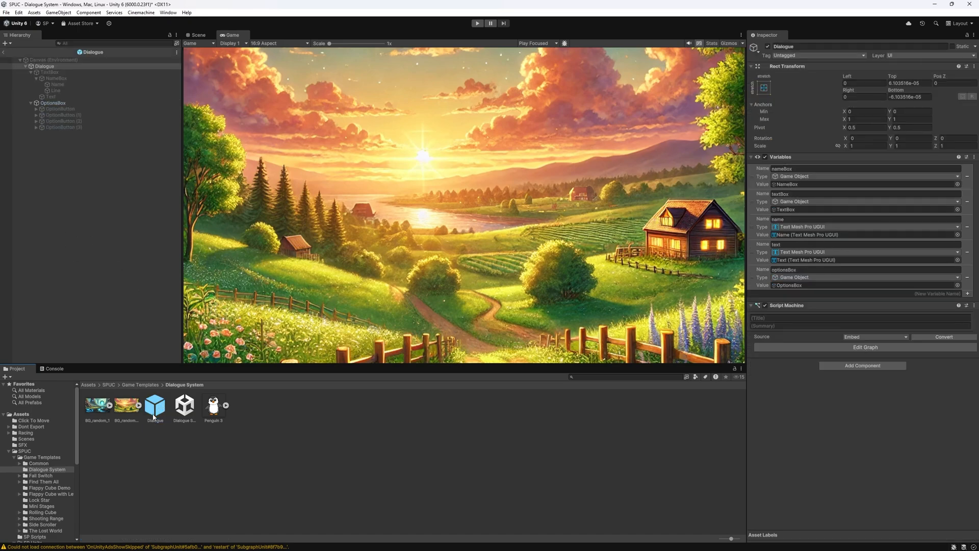
click(45, 67)
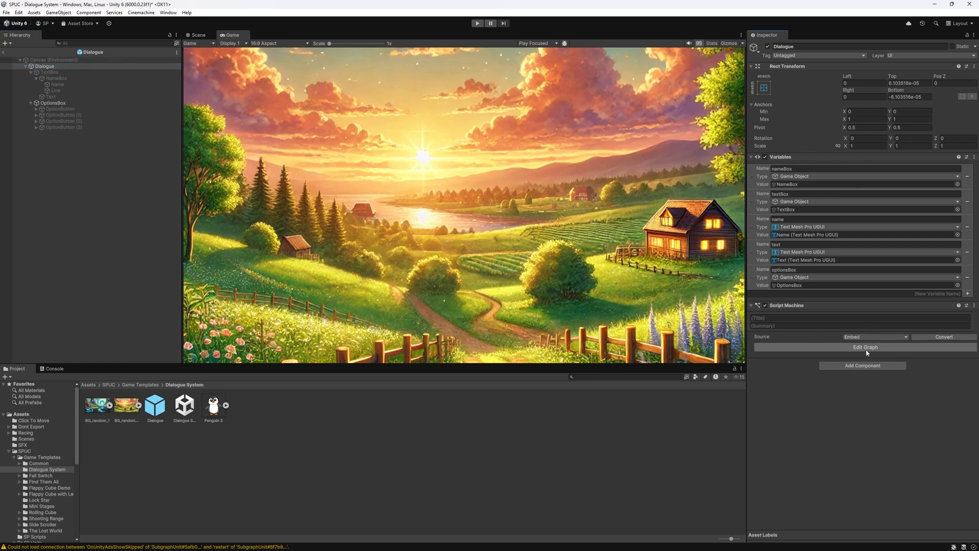
click(866, 347)
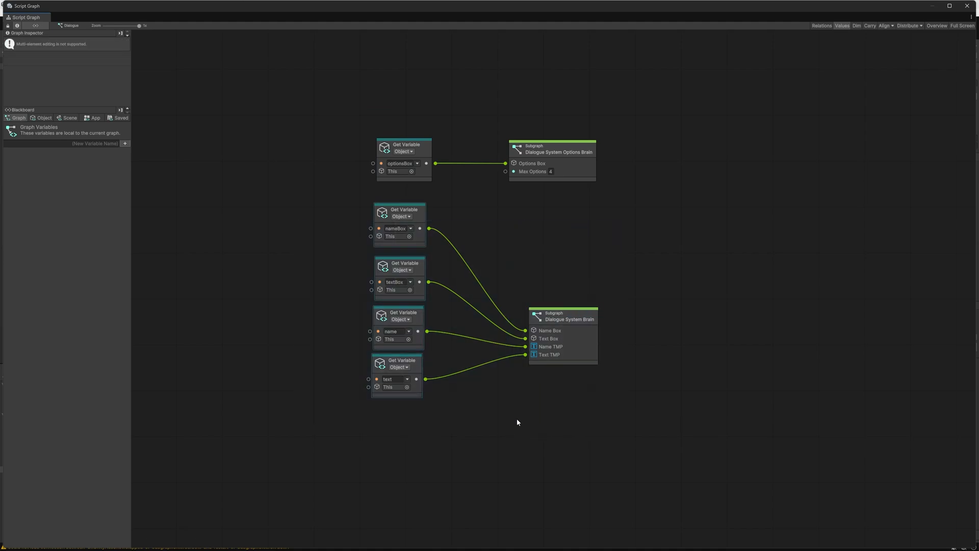
click(564, 316)
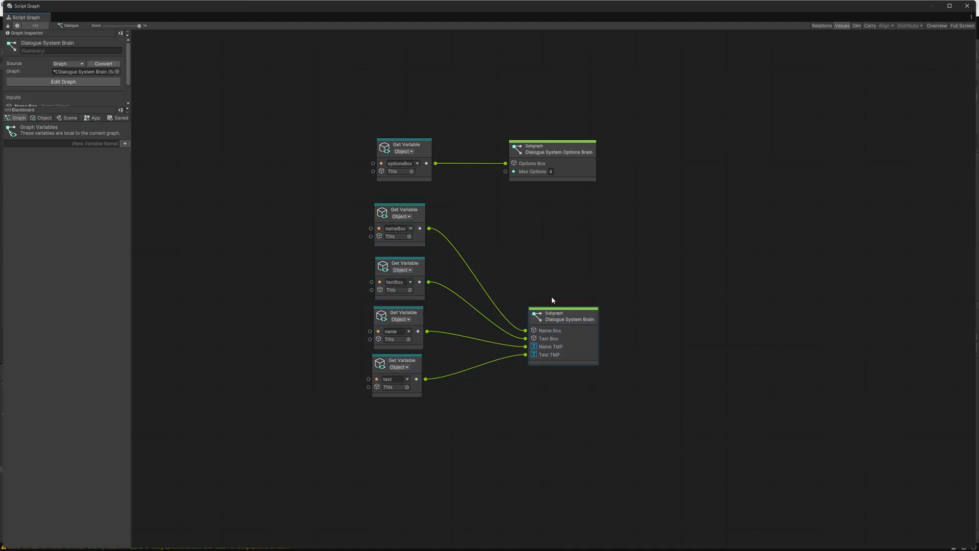
click(400, 212)
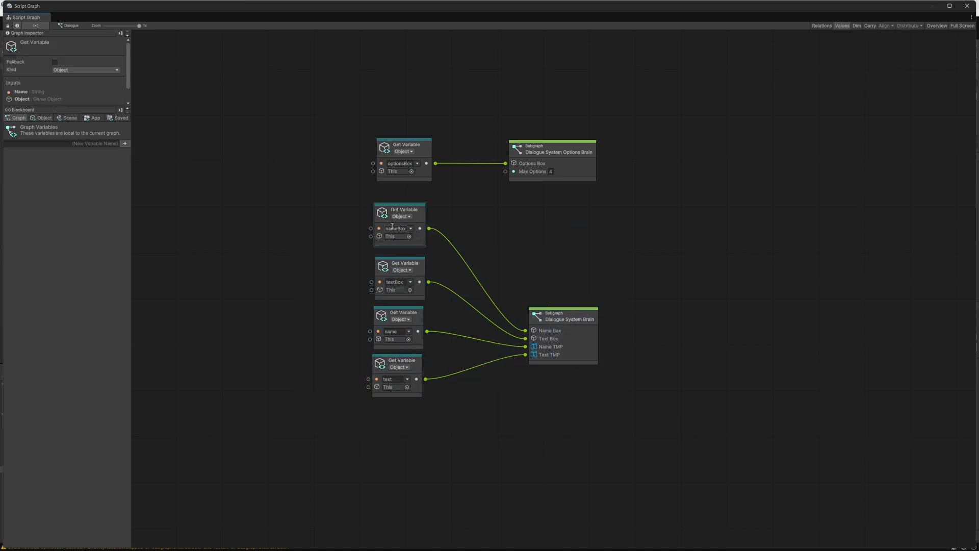
mouse_move(407, 320)
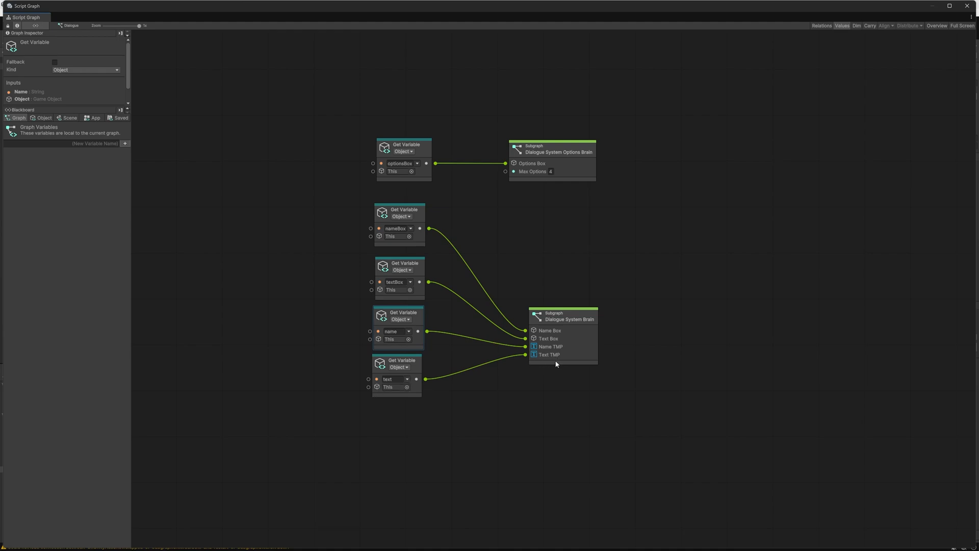
click(542, 149)
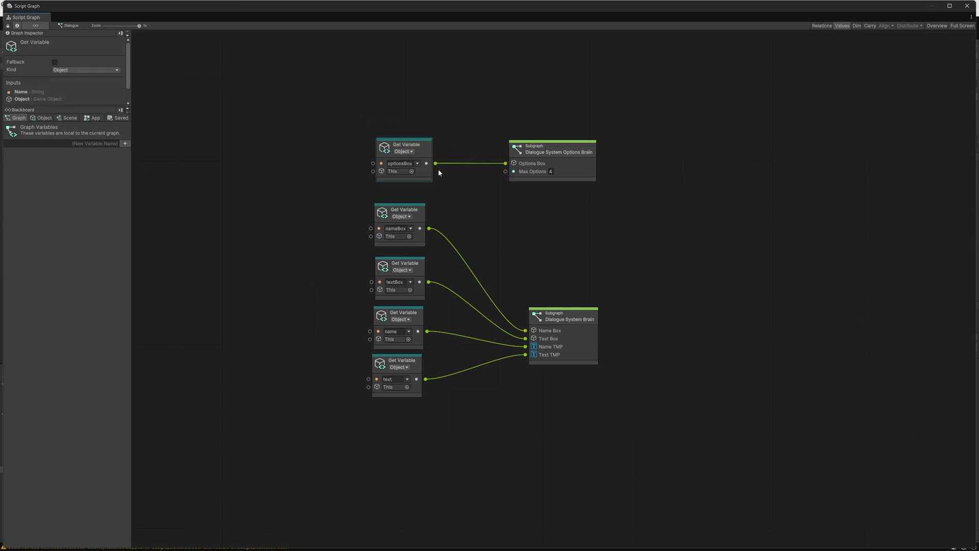
mouse_move(530, 174)
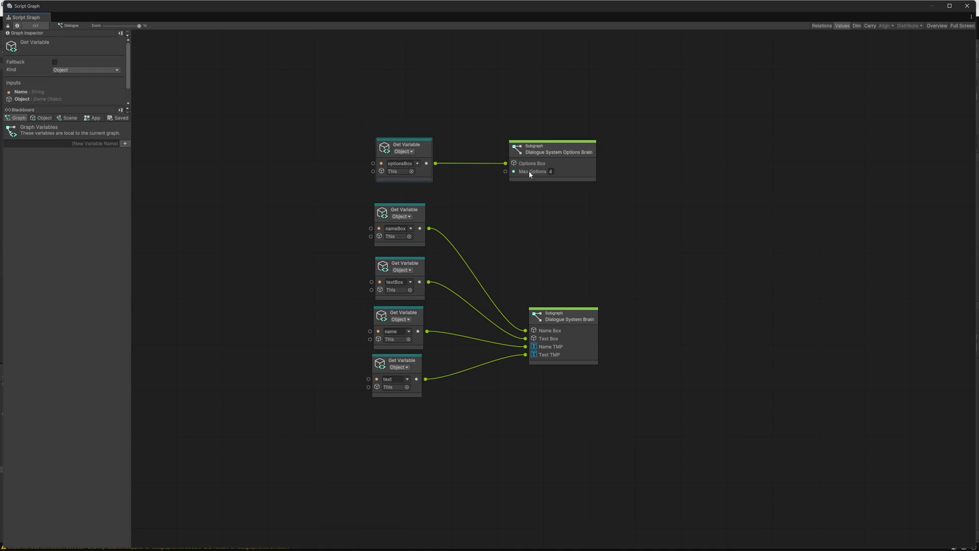
click(548, 172)
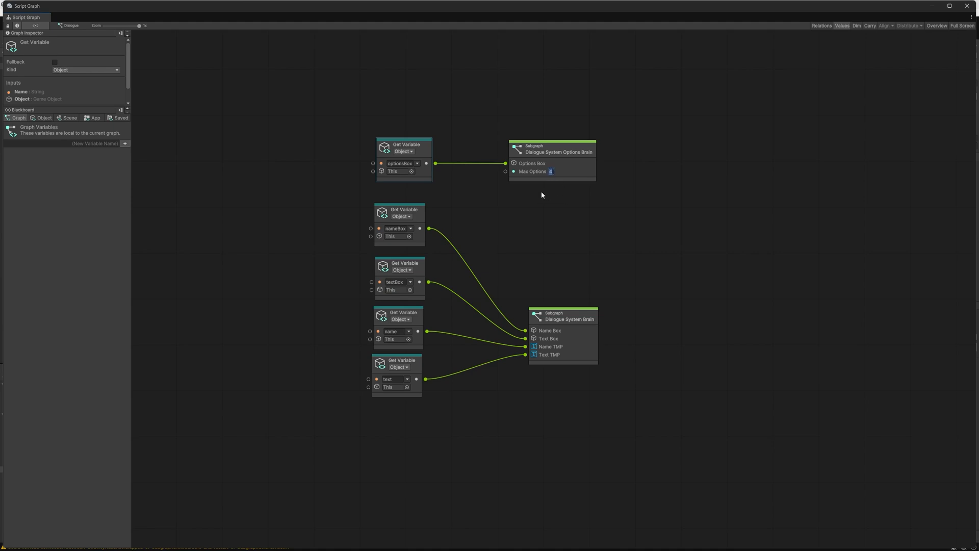
mouse_move(568, 207)
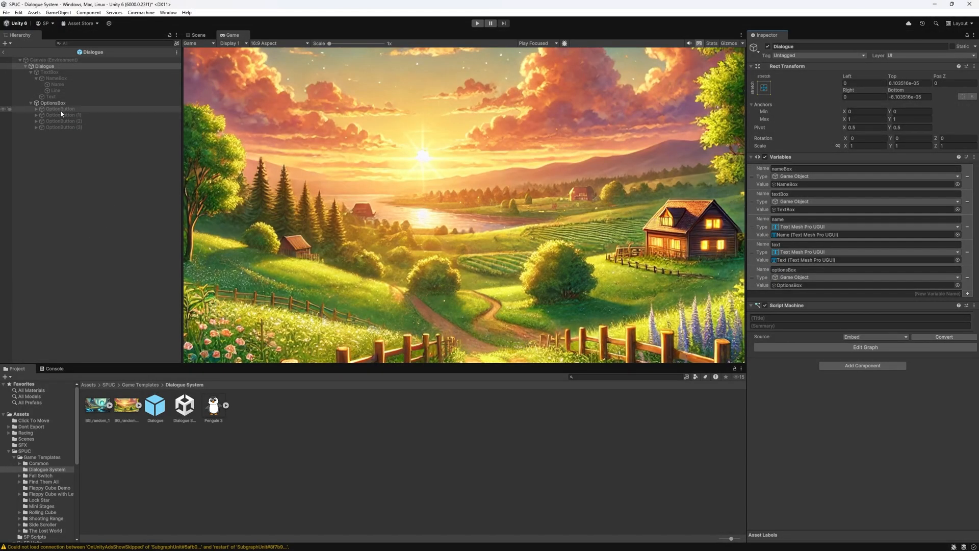
Inspect the first OptionButton's graph with its Option Brain node and its Text (TMP) child
click(60, 108)
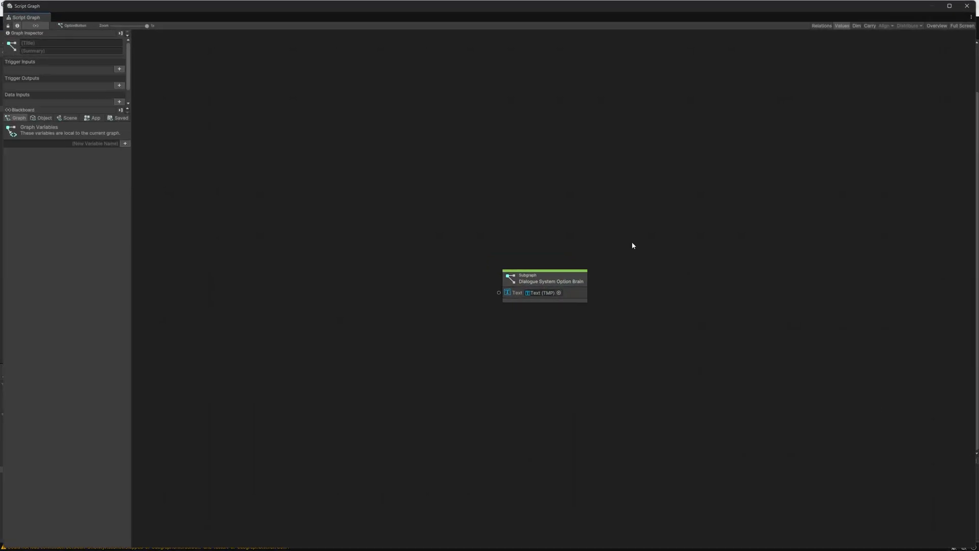
click(545, 277)
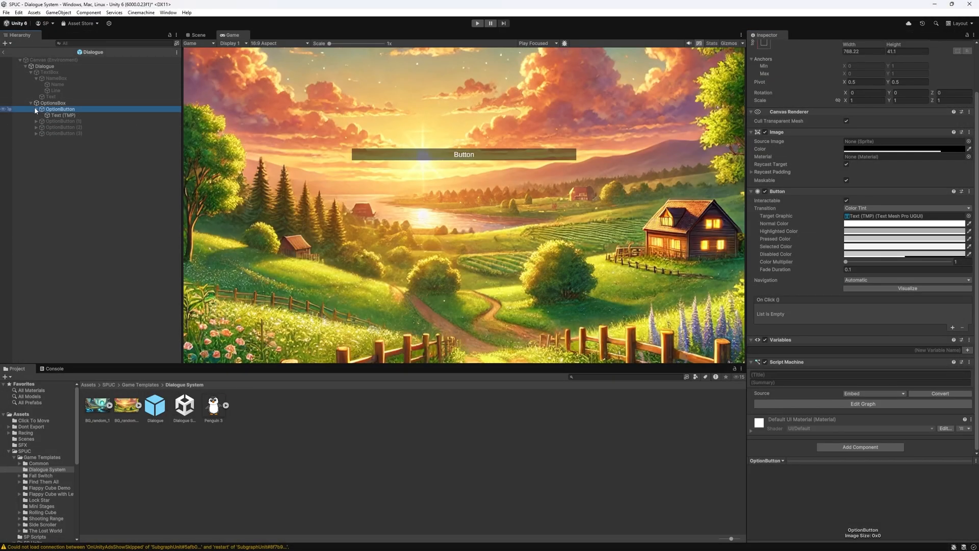
click(57, 114)
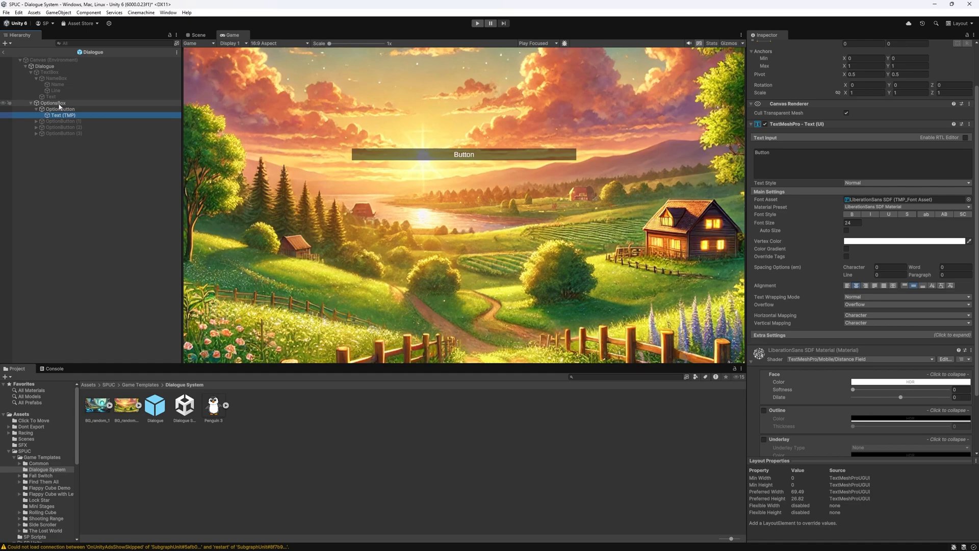
click(59, 108)
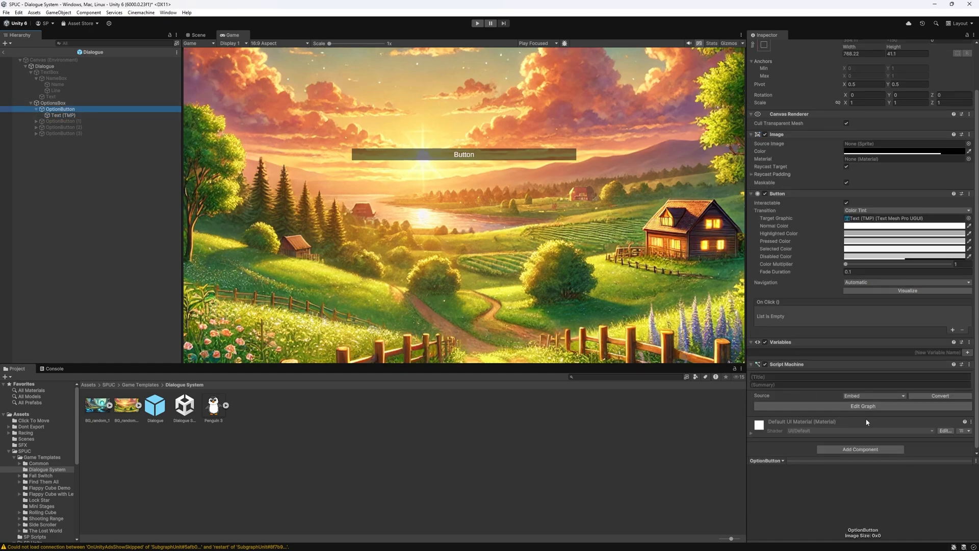